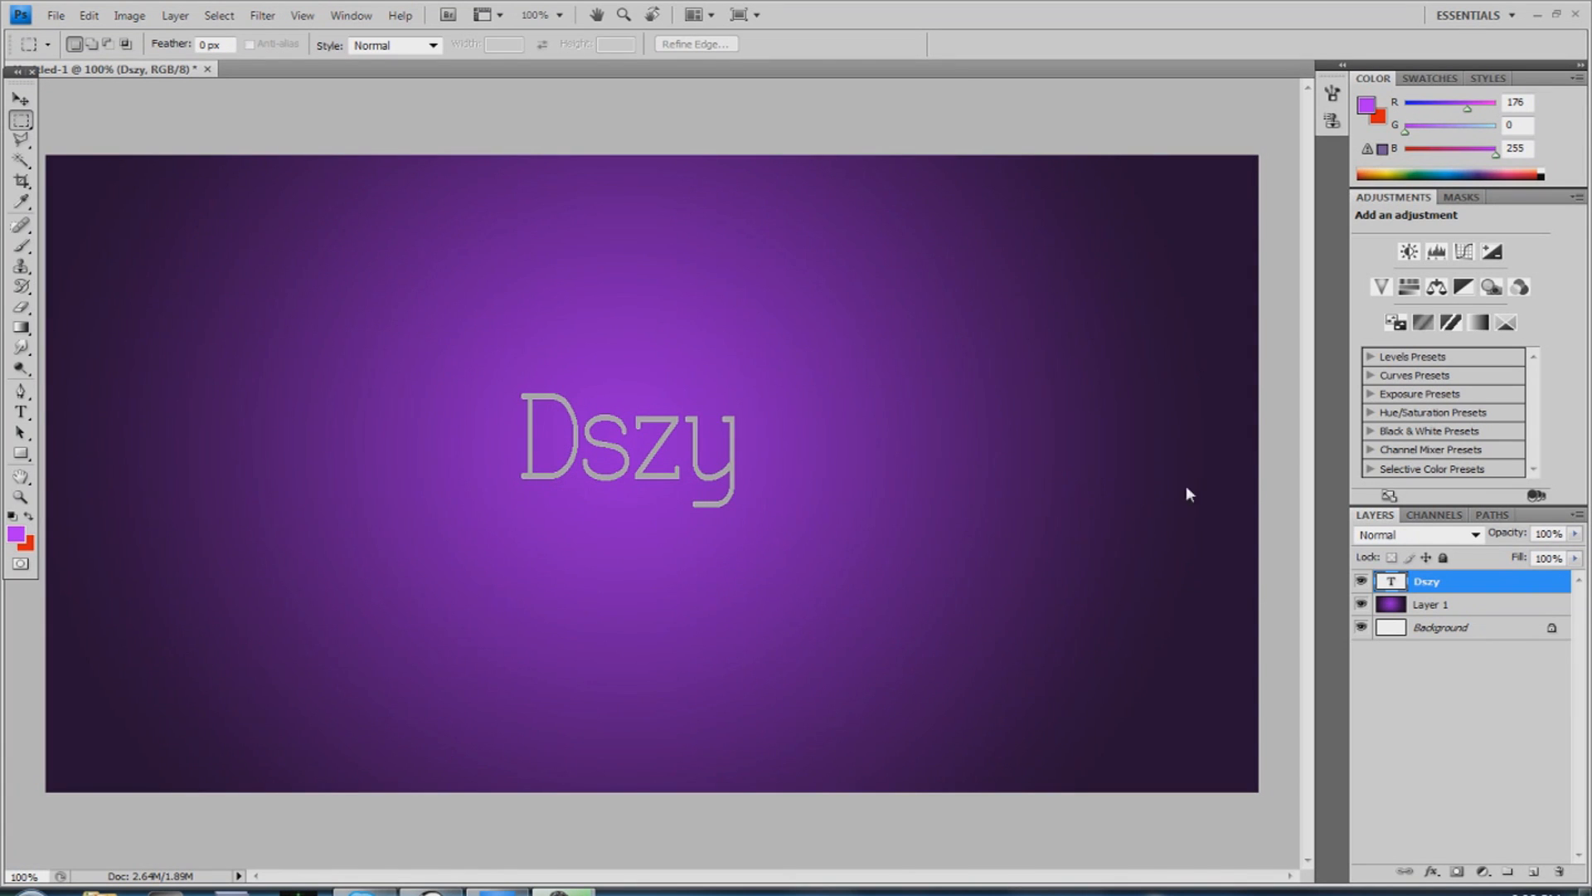
{"action": "mouse_move", "coordinate": [442, 410]}
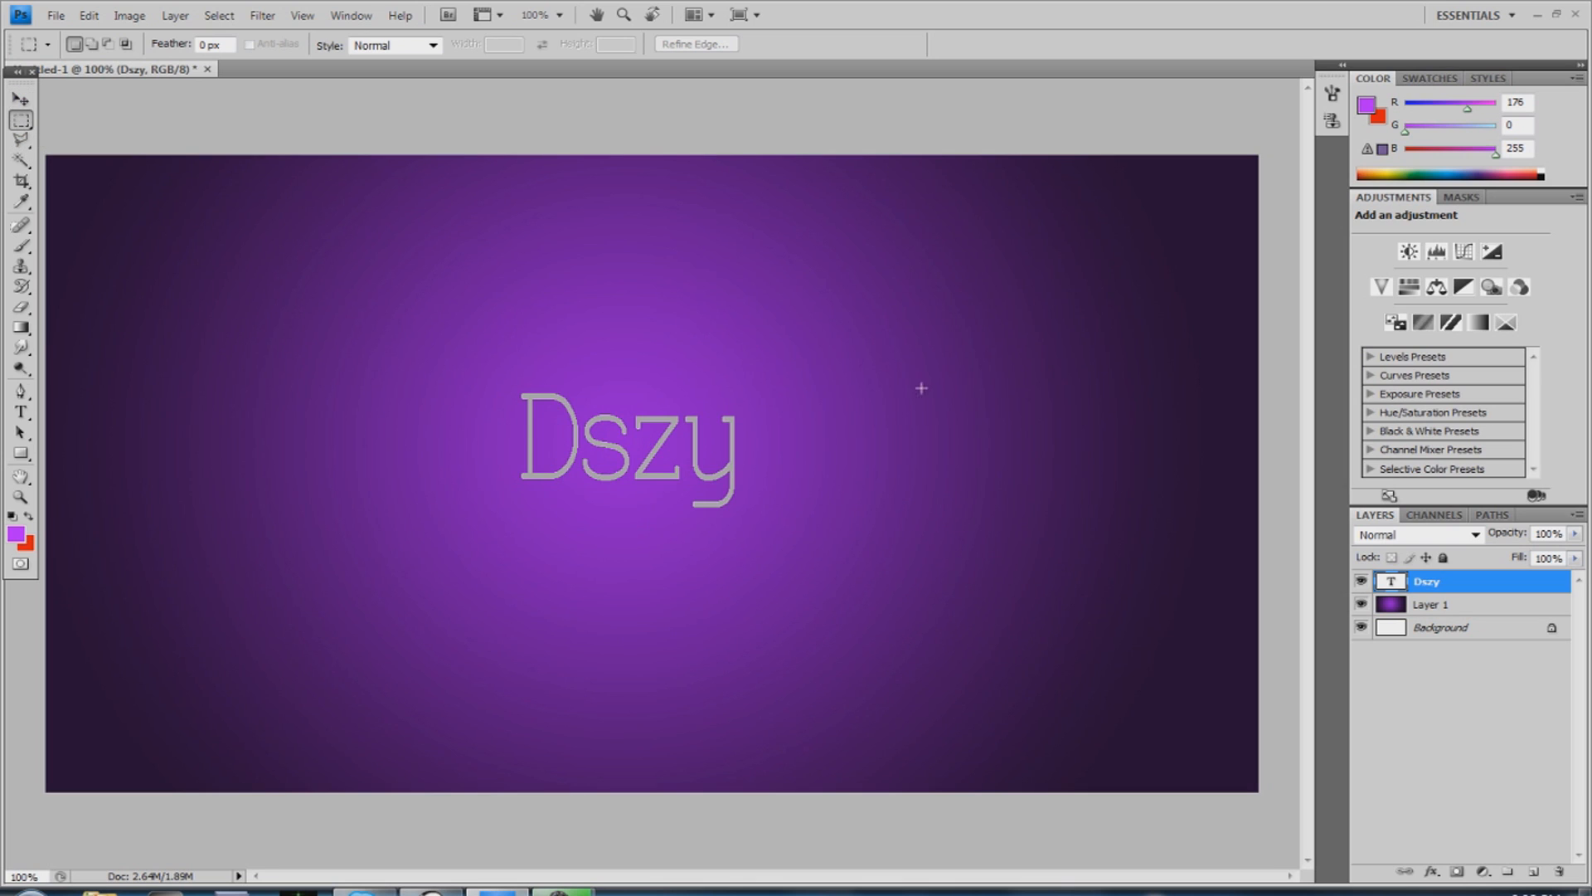
{"action": "mouse_move", "coordinate": [69, 9]}
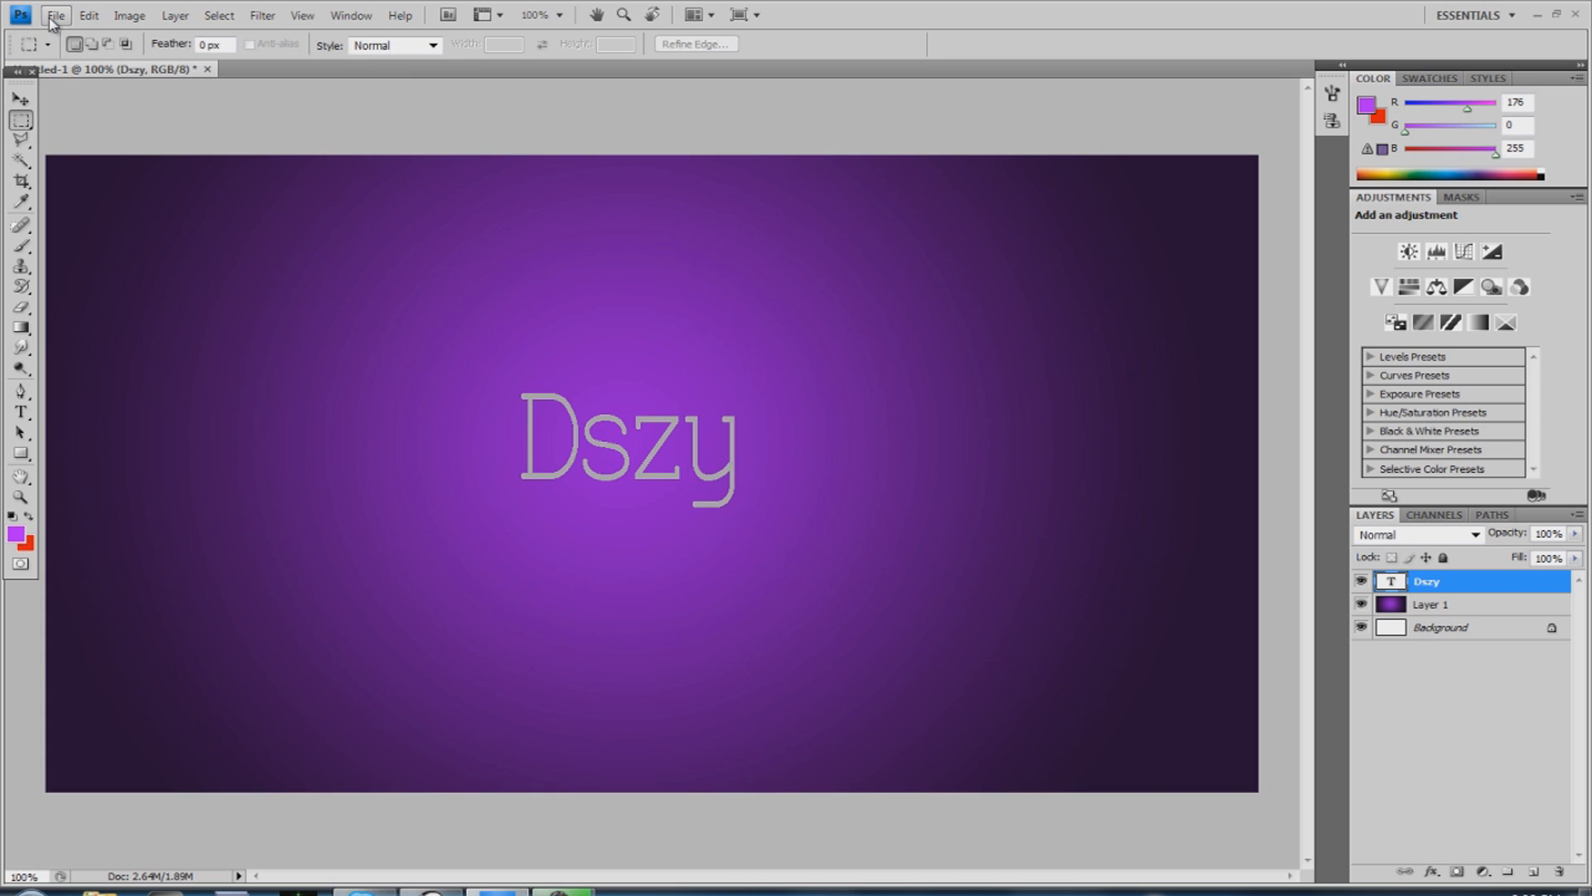
Open CodeDraco (1).png from the Flares folder and marquee-select its entire canvas
{"action": "left_click", "coordinate": [55, 15]}
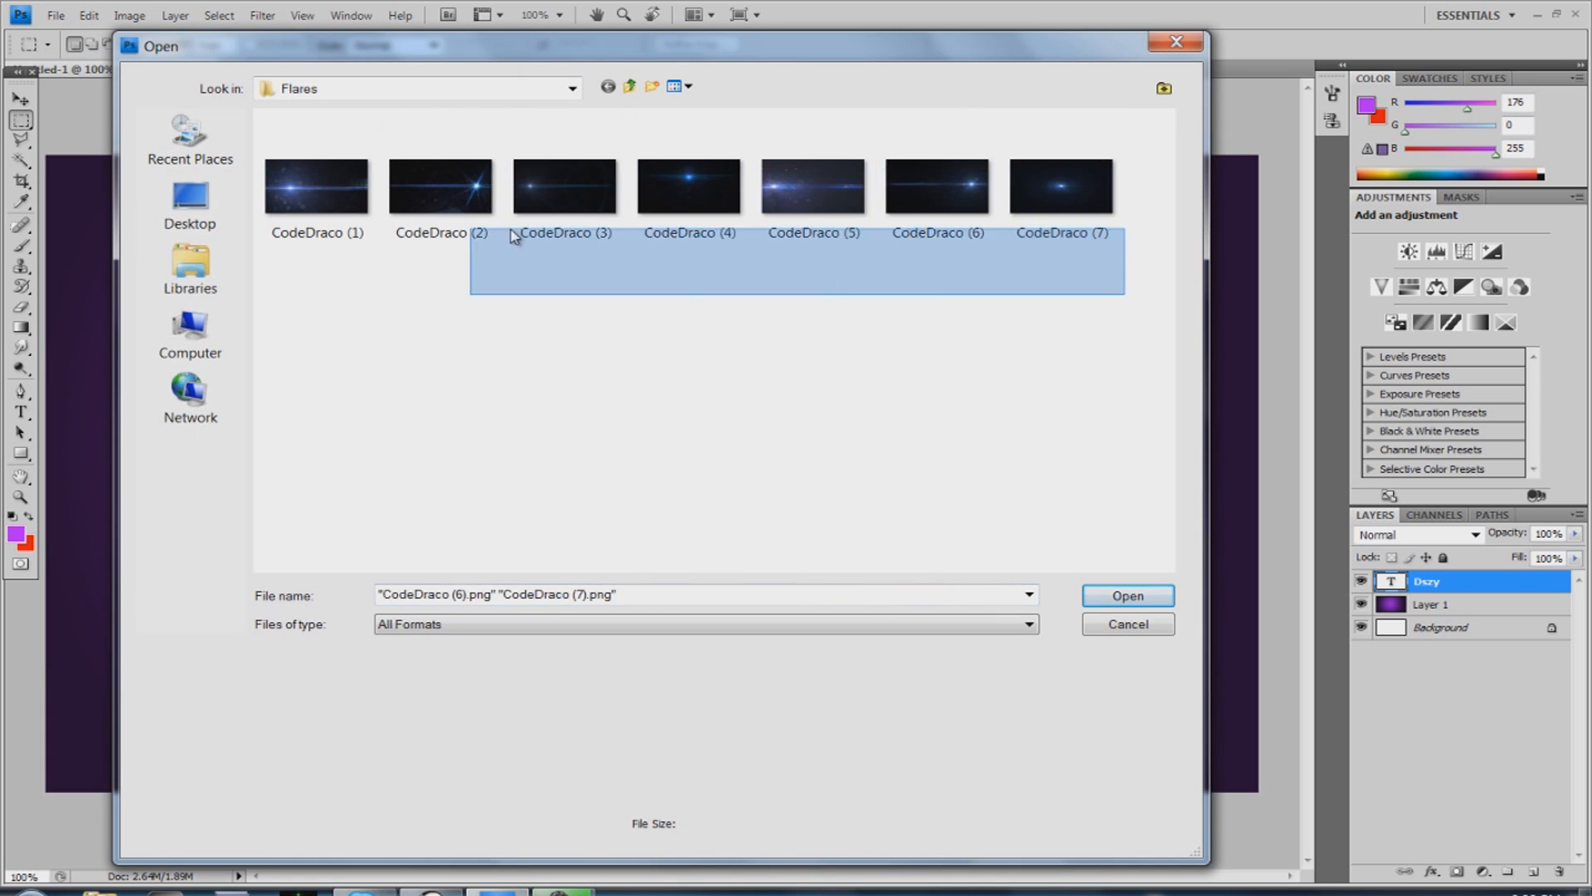
{"action": "left_click", "coordinate": [315, 186]}
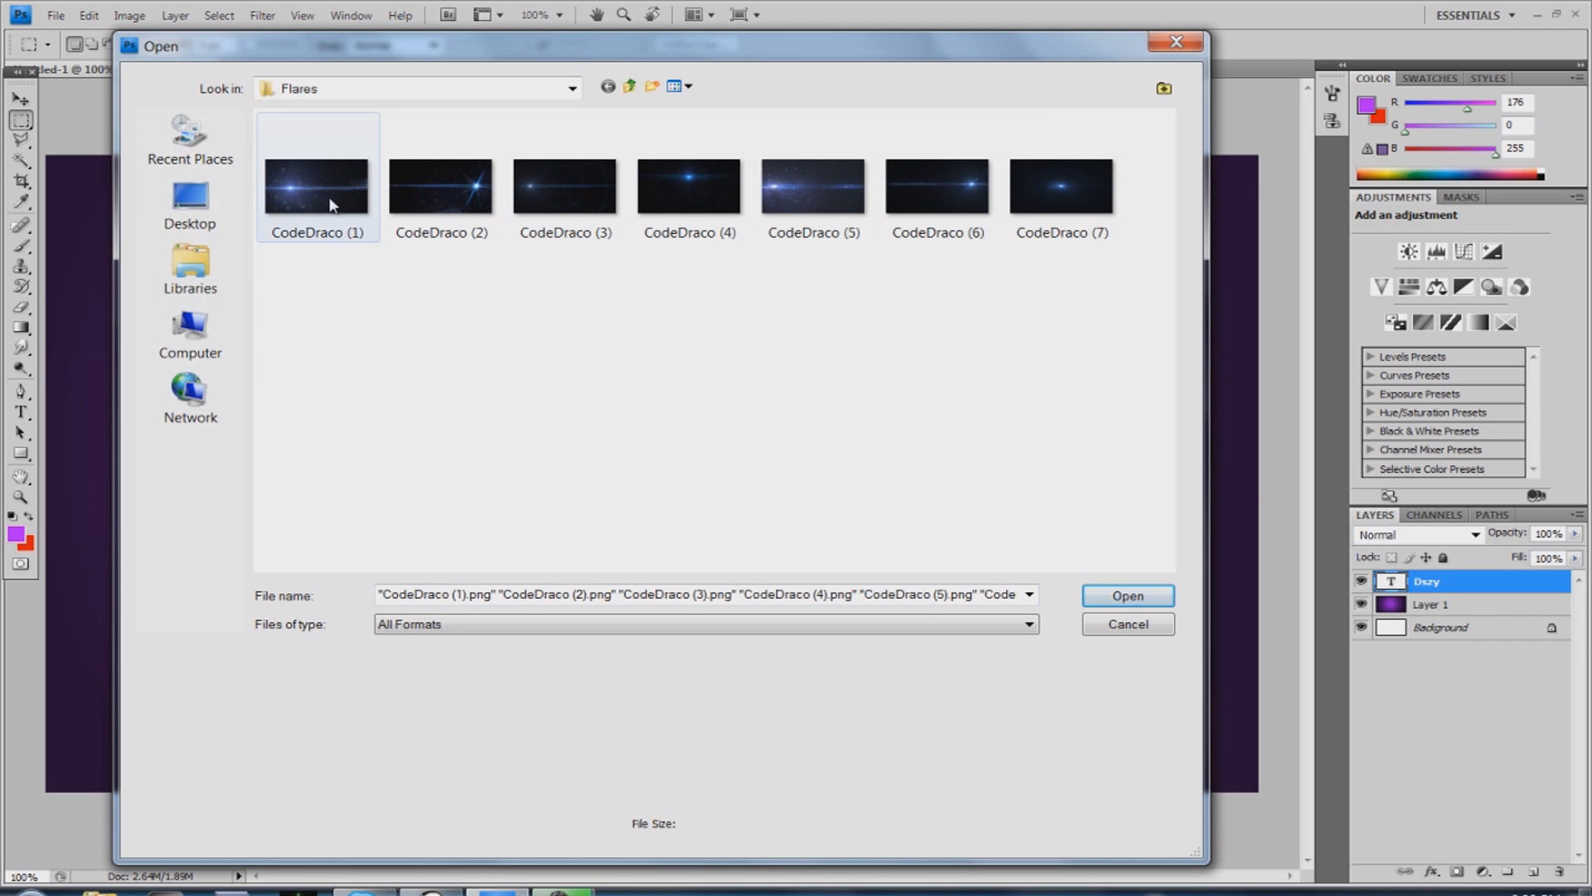
{"action": "left_click", "coordinate": [1125, 596]}
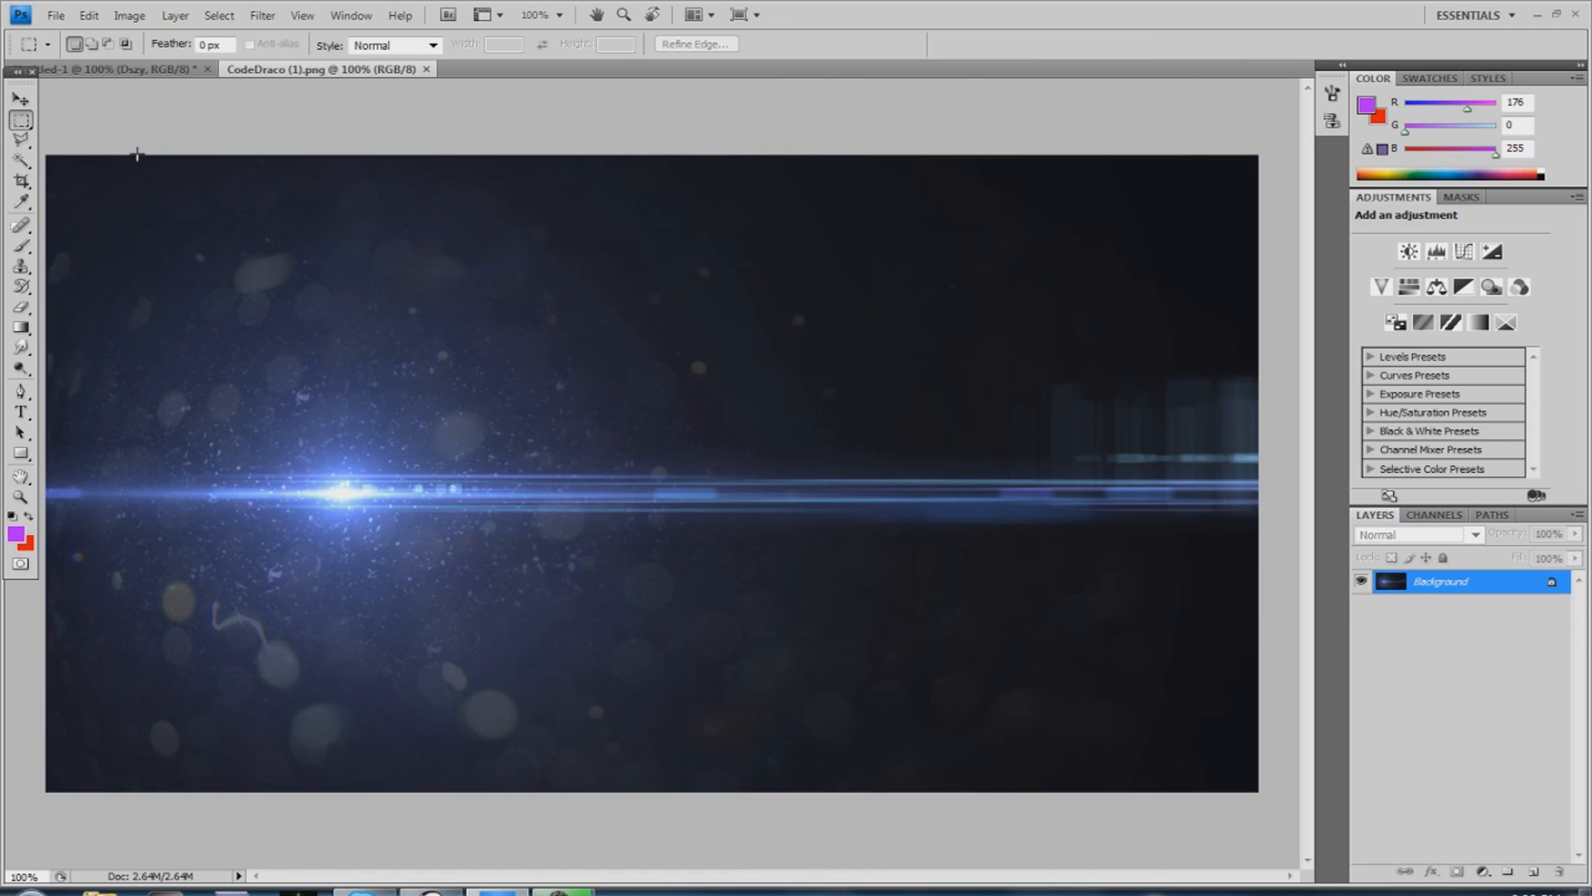
{"action": "mouse_move", "coordinate": [44, 129]}
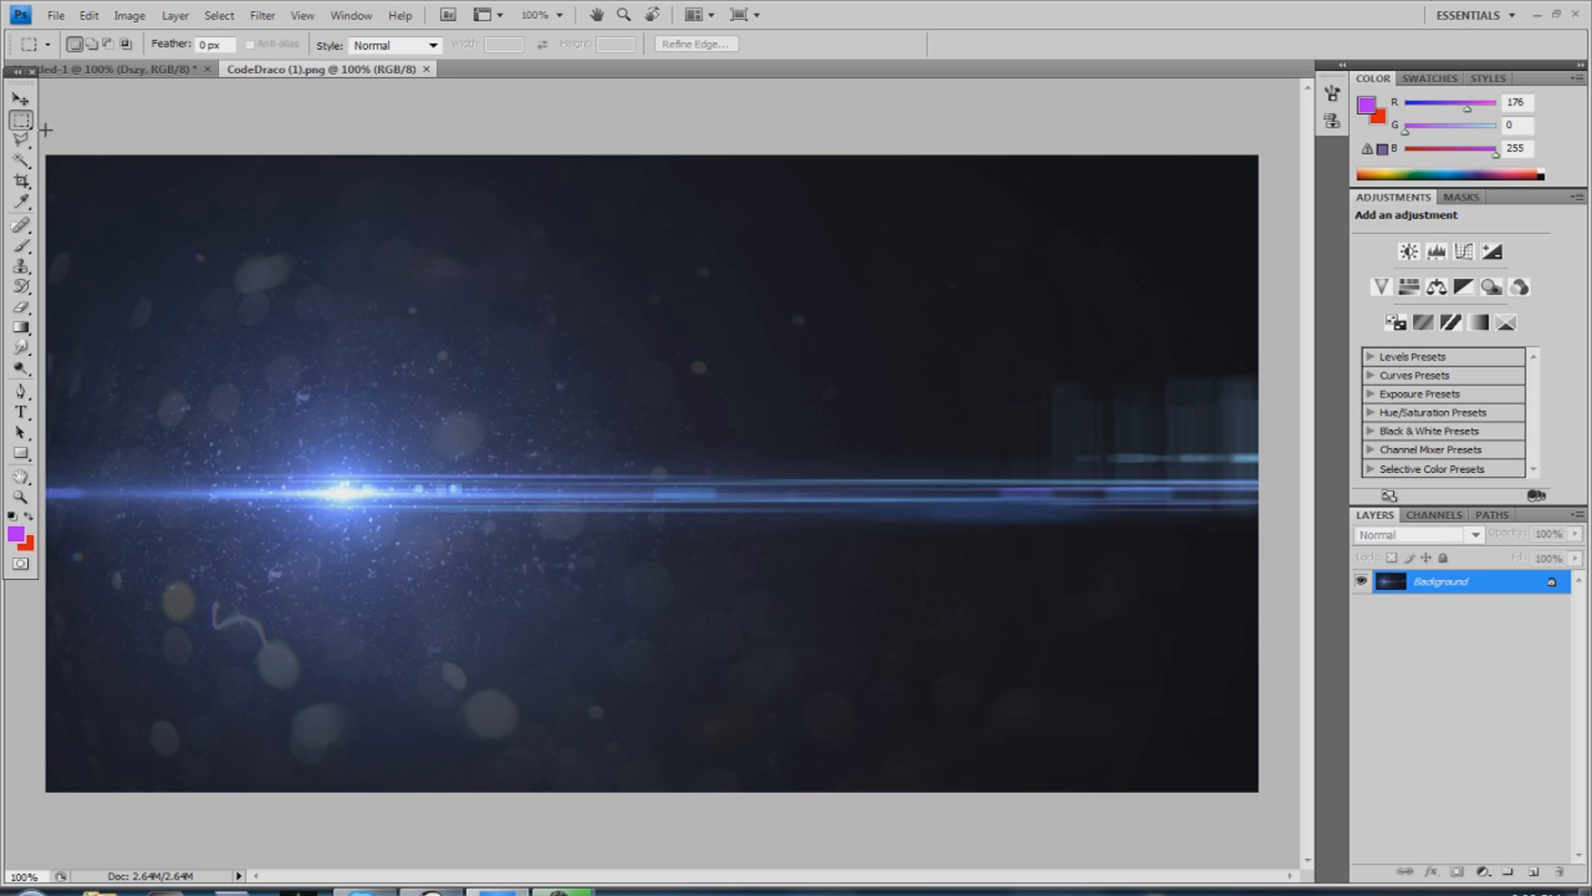
{"action": "left_click_drag", "start_coordinate": [47, 155], "coordinate": [809, 488]}
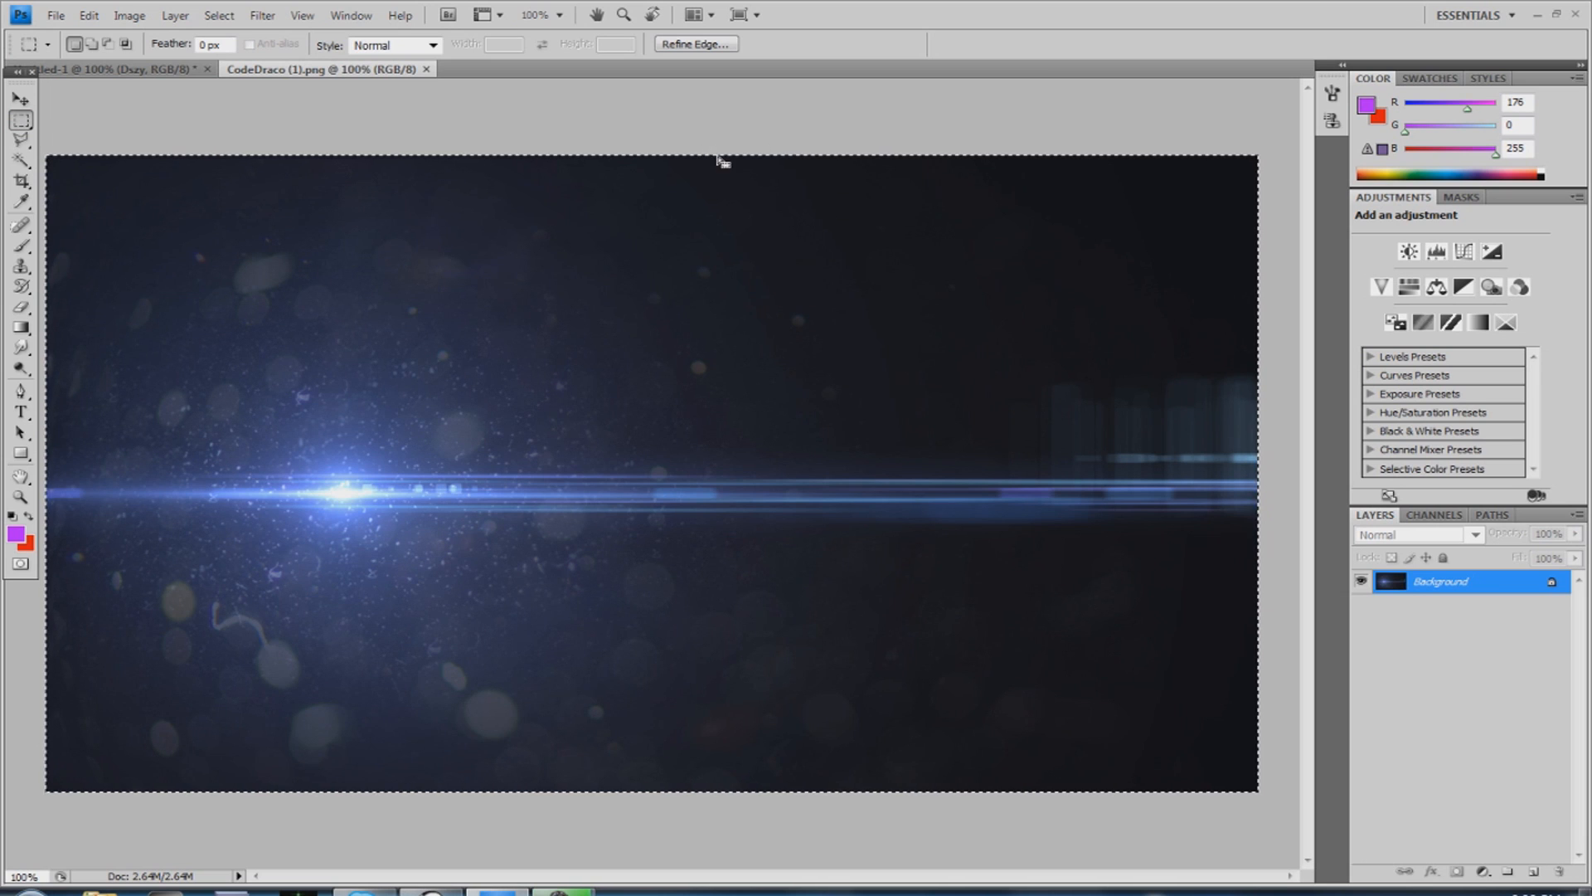
{"action": "mouse_move", "coordinate": [1181, 169]}
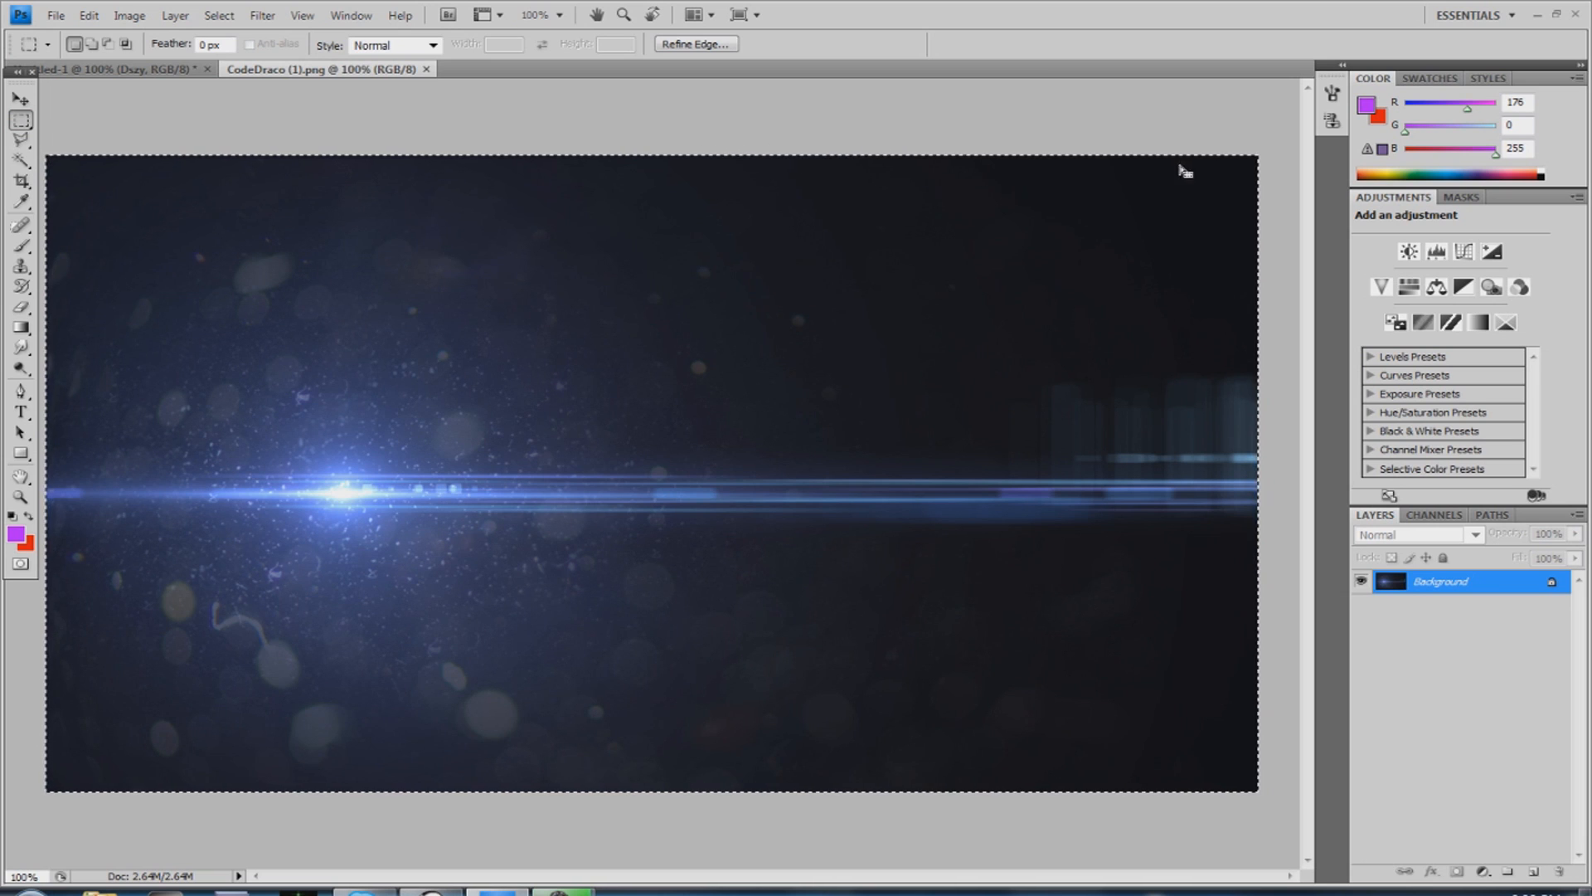
{"action": "mouse_move", "coordinate": [178, 327]}
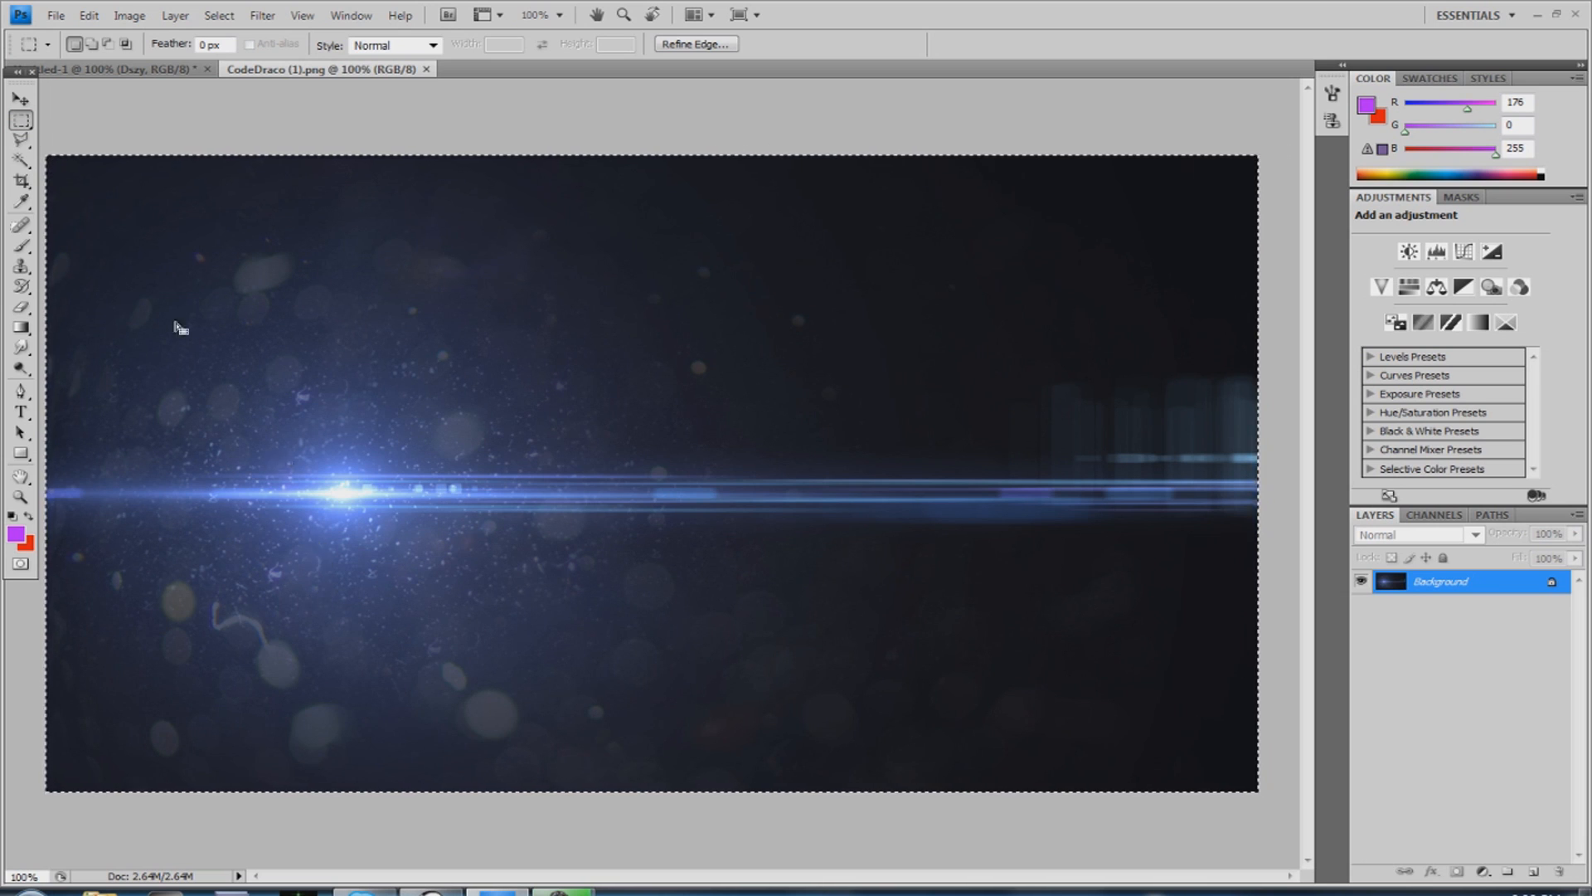
{"action": "mouse_move", "coordinate": [498, 408]}
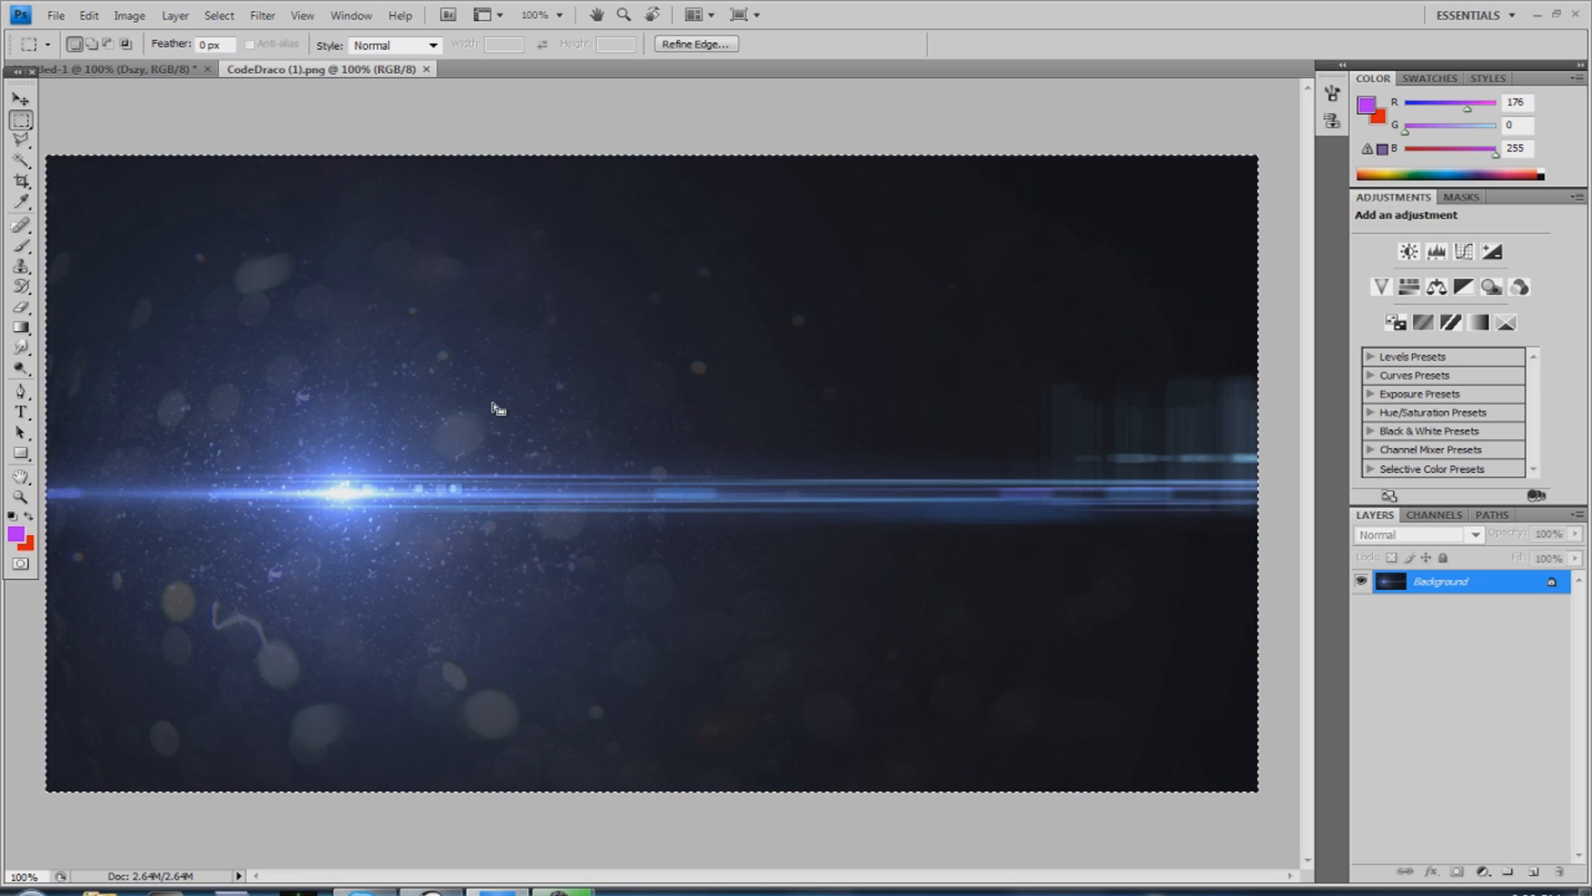
{"action": "mouse_move", "coordinate": [92, 83]}
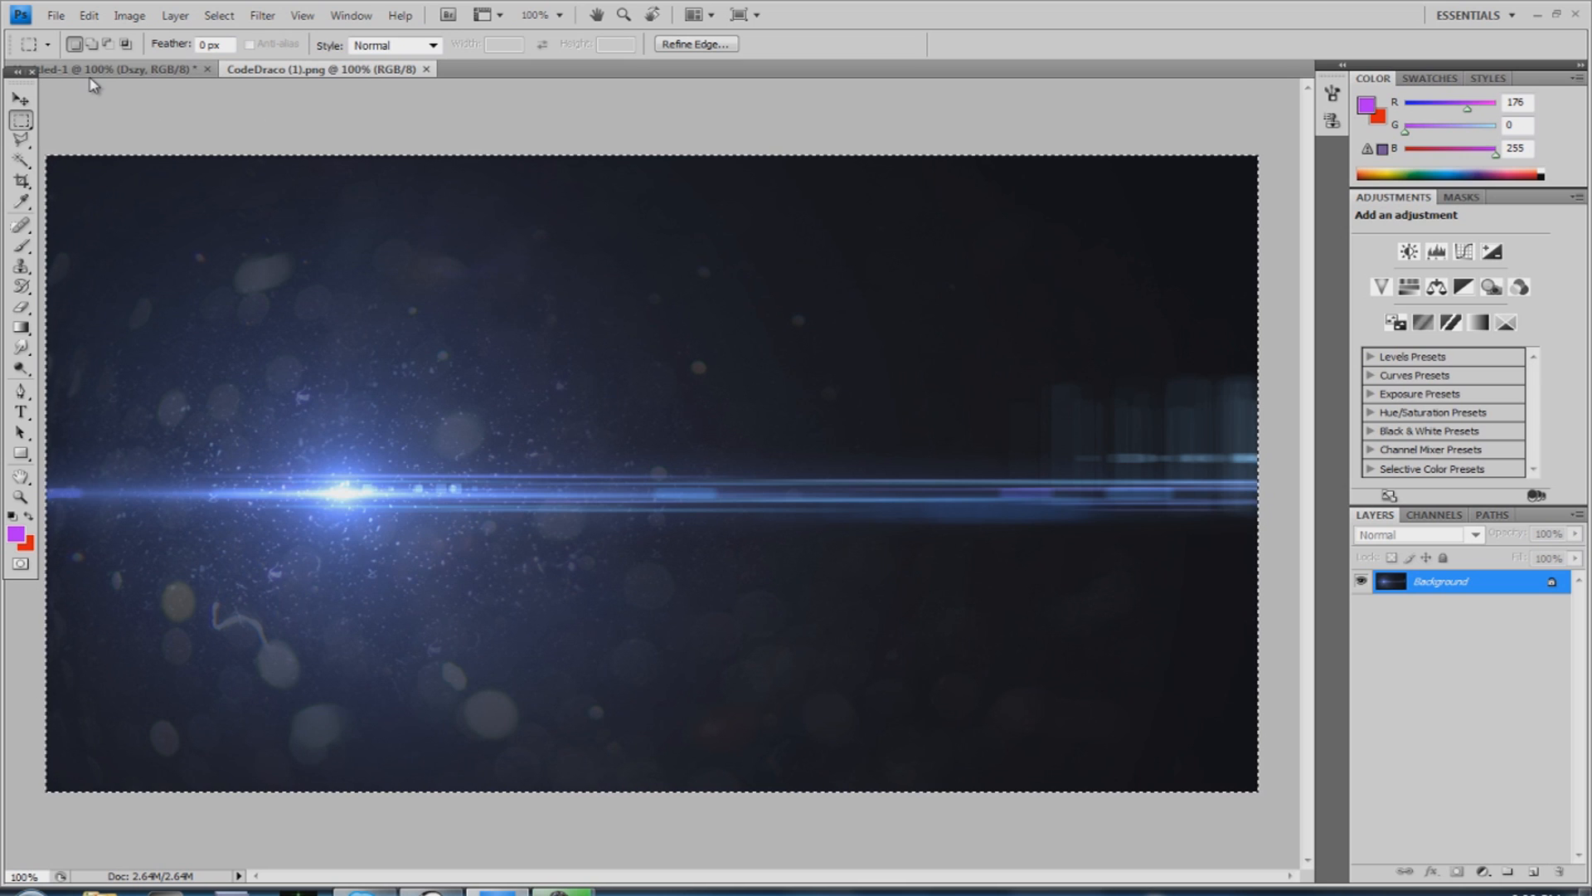
Switch back to the Untitled-1 Dszy banner document
{"action": "left_click", "coordinate": [101, 68]}
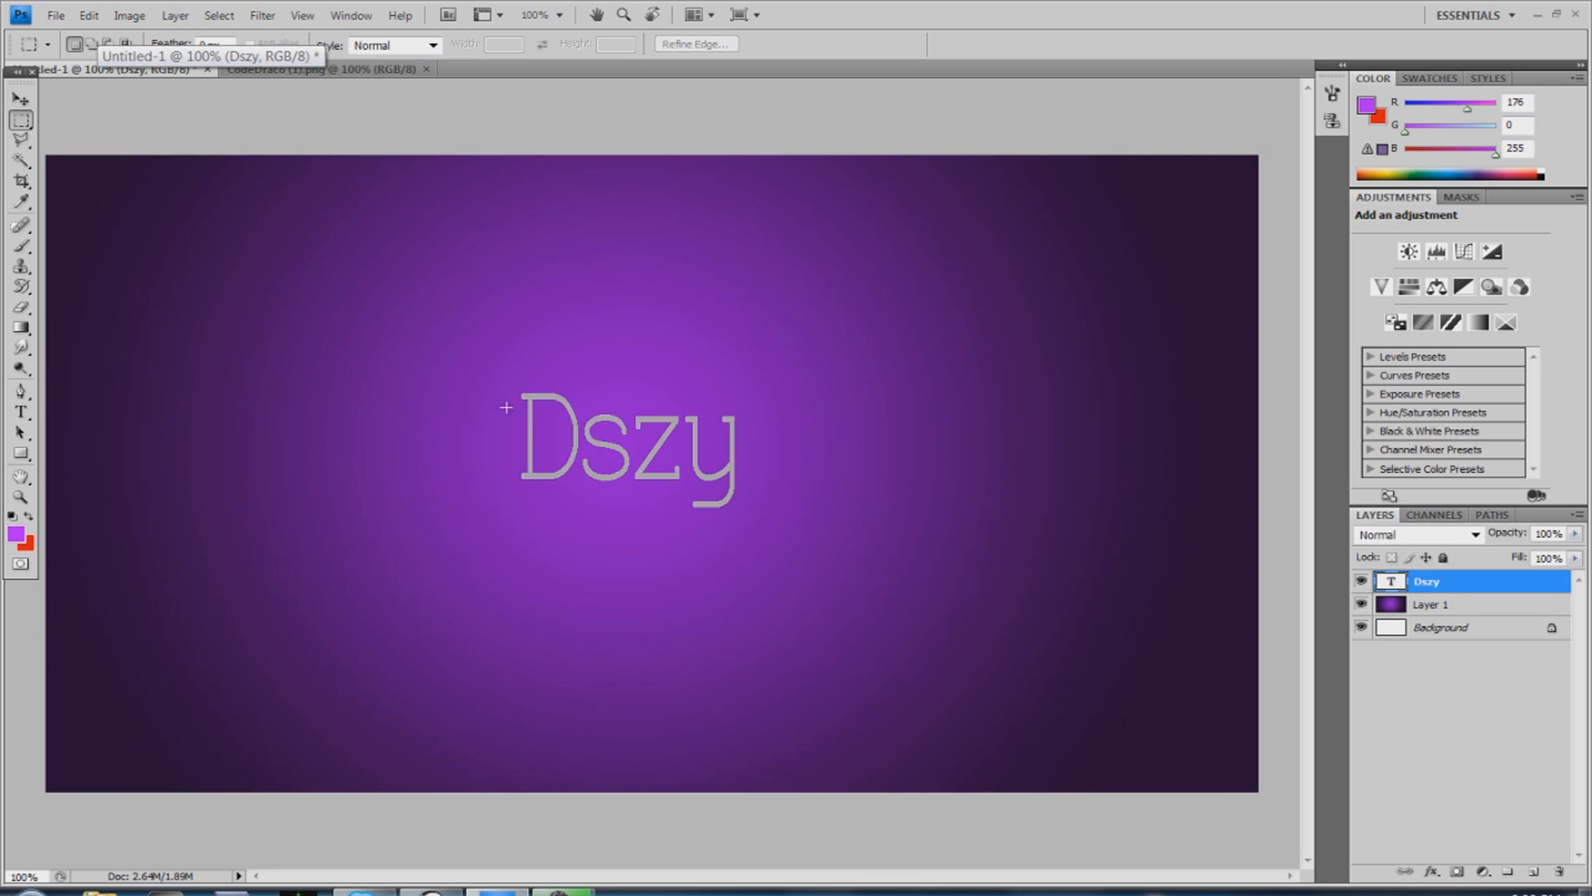
{"action": "mouse_move", "coordinate": [549, 425]}
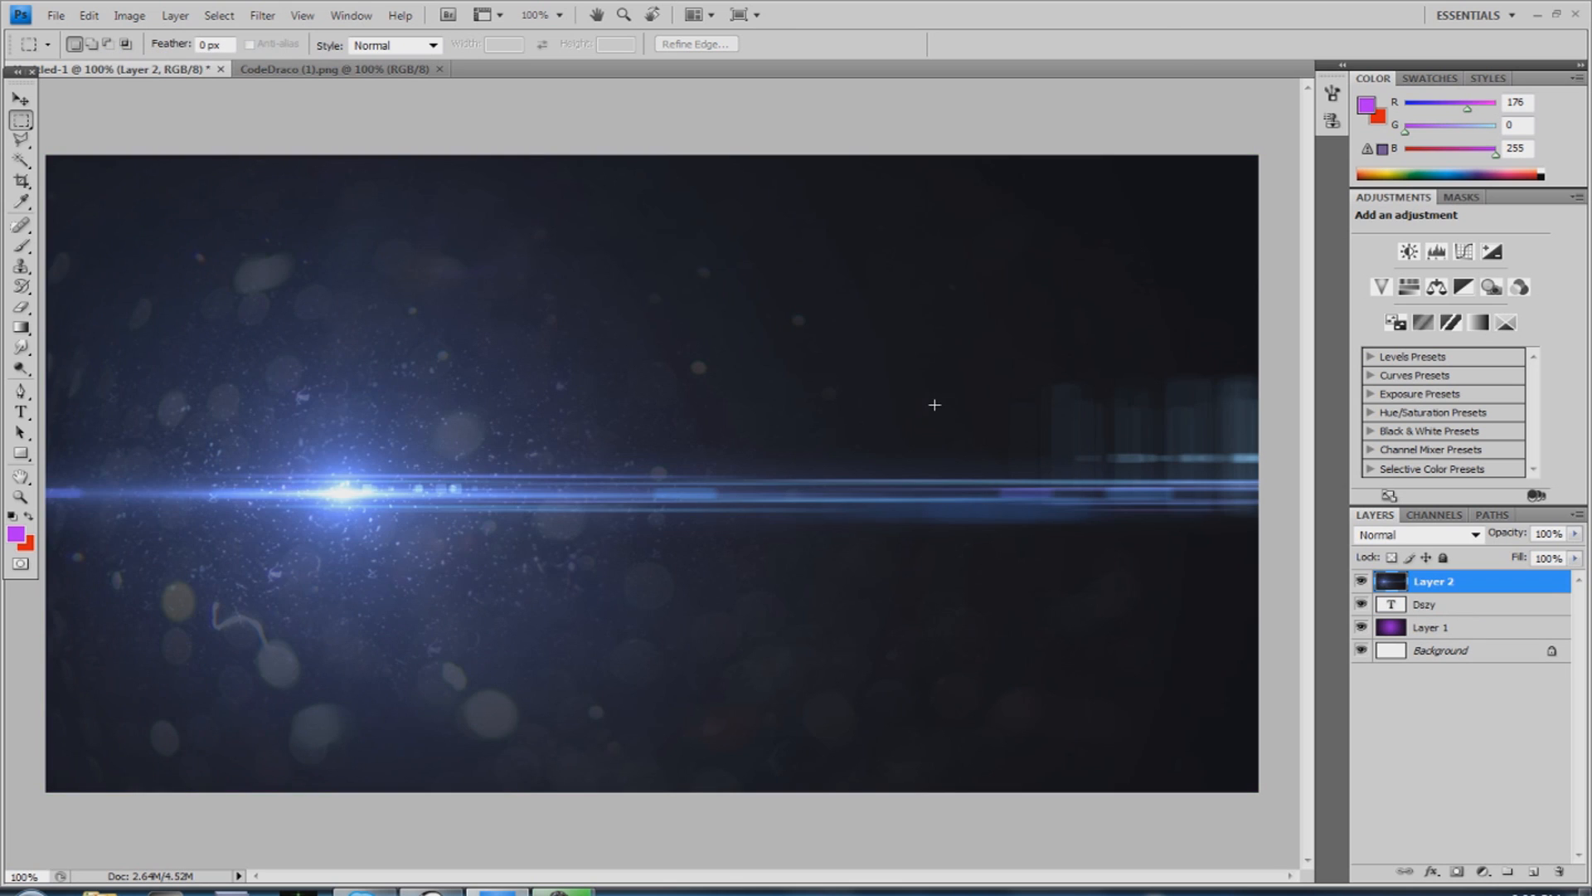
{"action": "mouse_move", "coordinate": [1560, 690]}
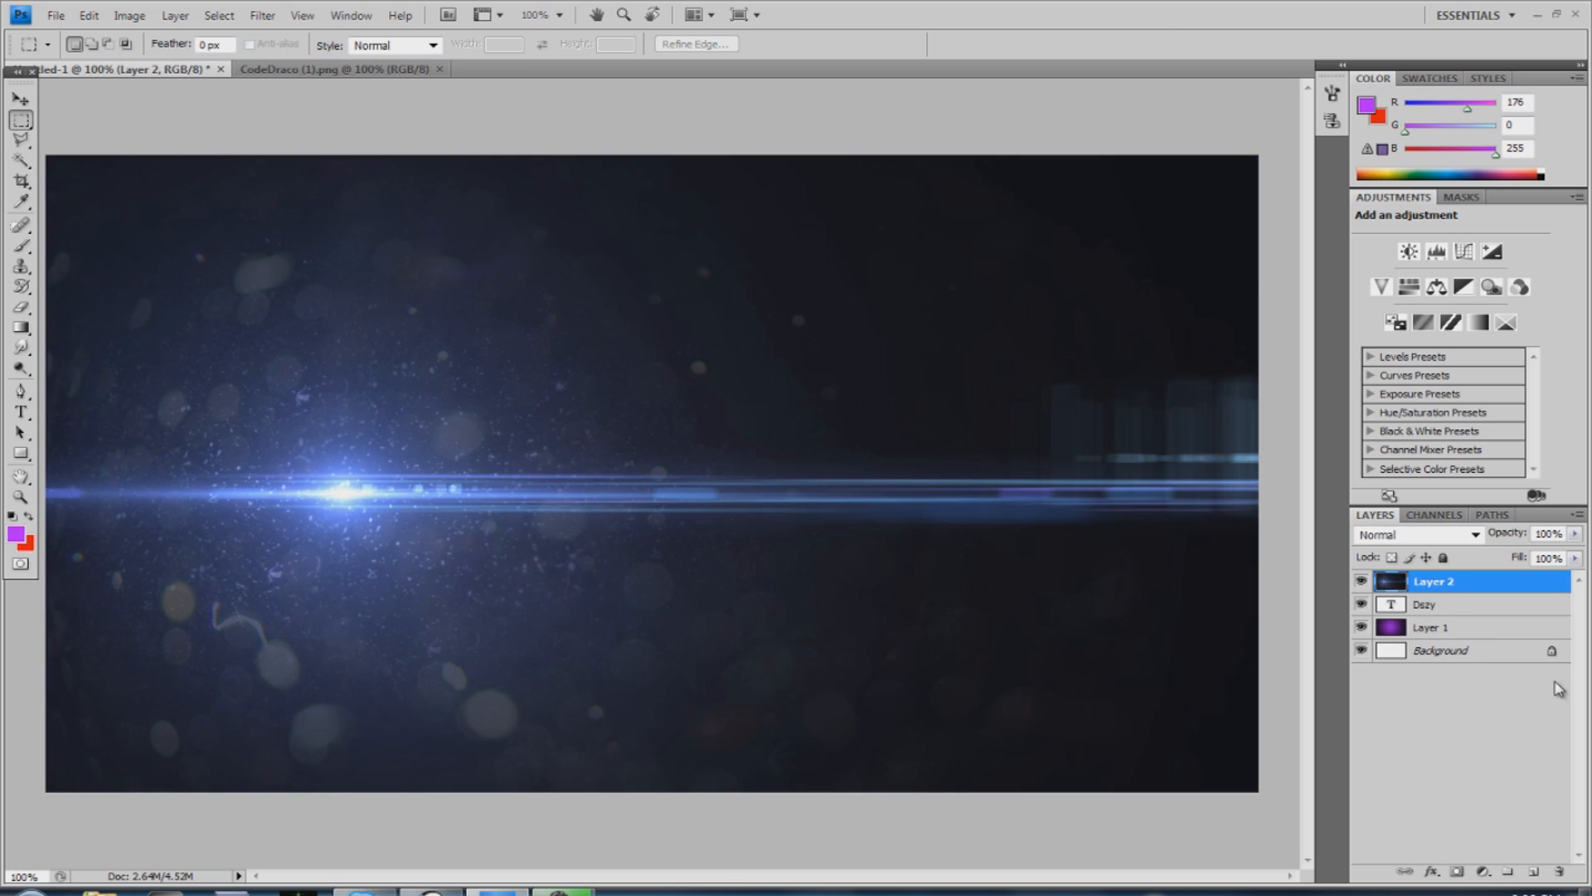
{"action": "mouse_move", "coordinate": [798, 224]}
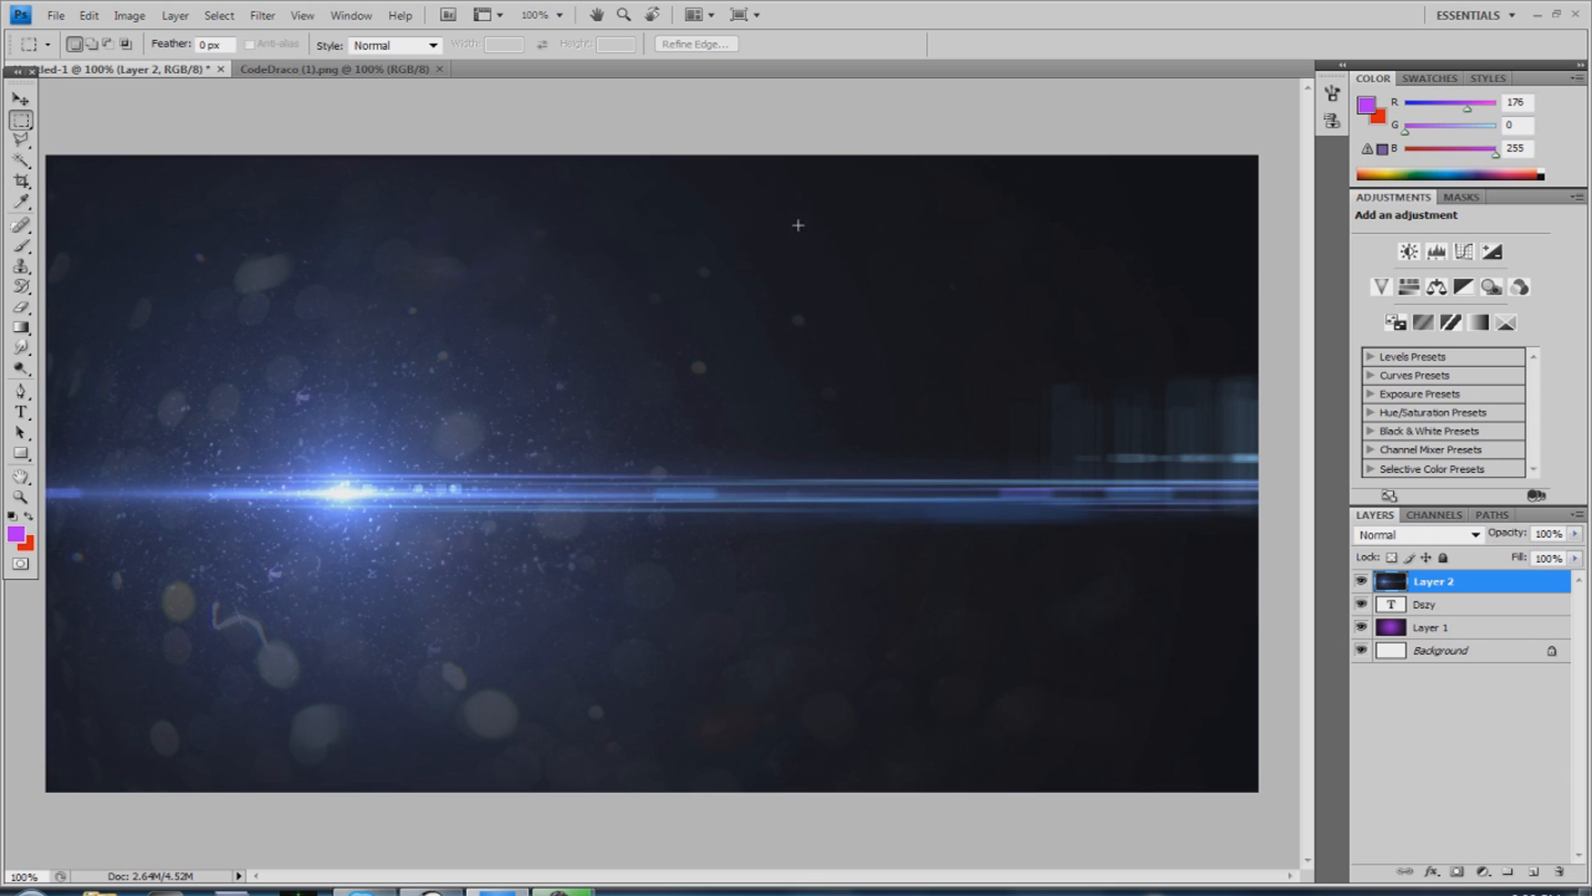
{"action": "mouse_move", "coordinate": [340, 392]}
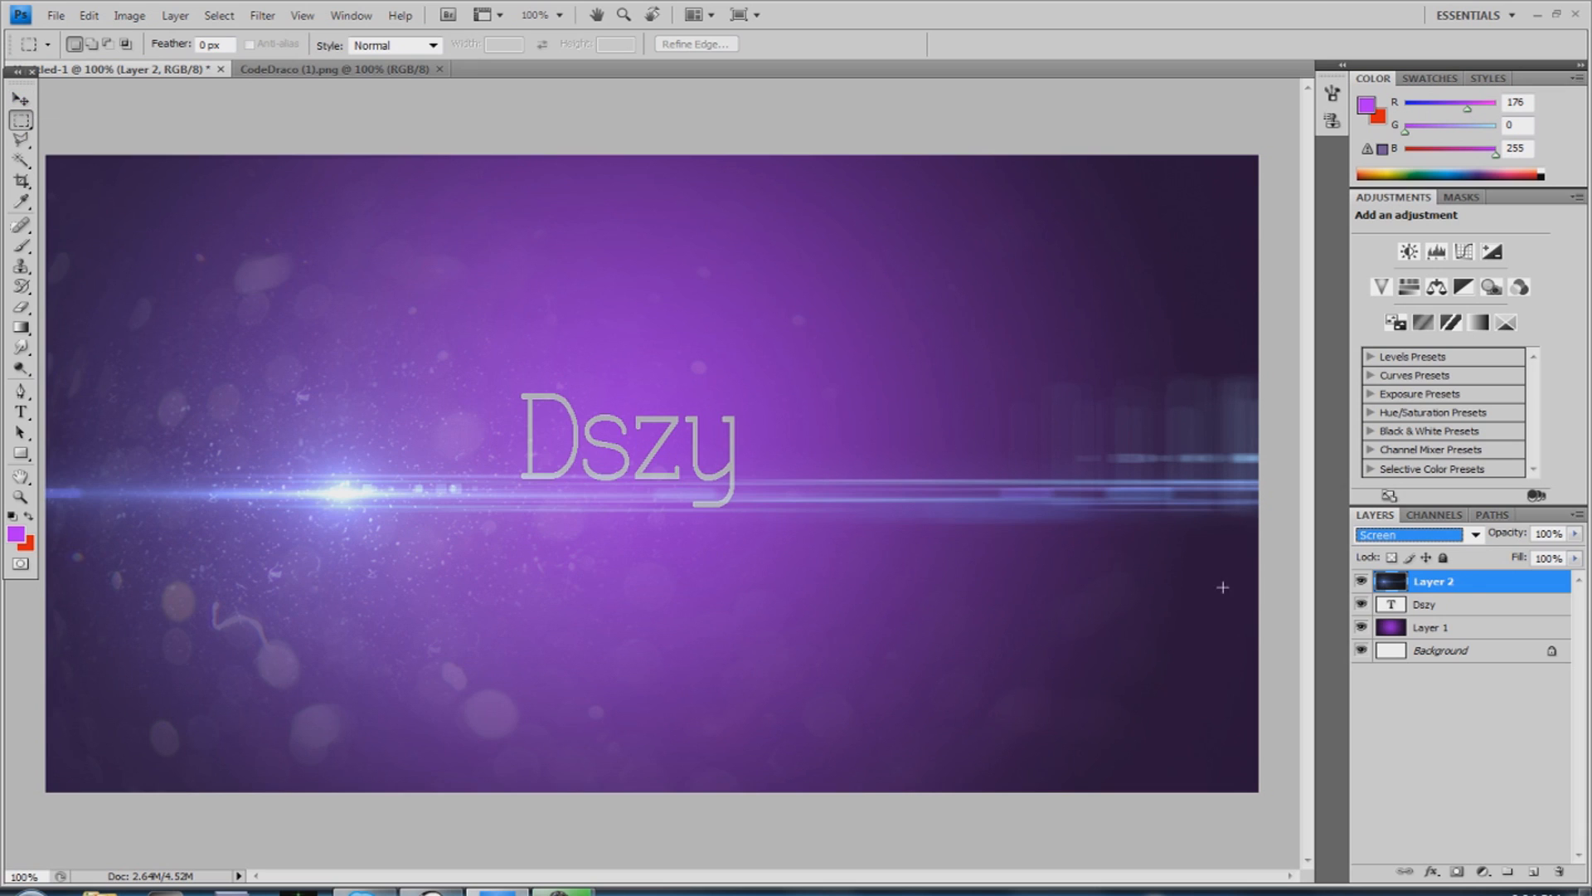
{"action": "mouse_move", "coordinate": [114, 225]}
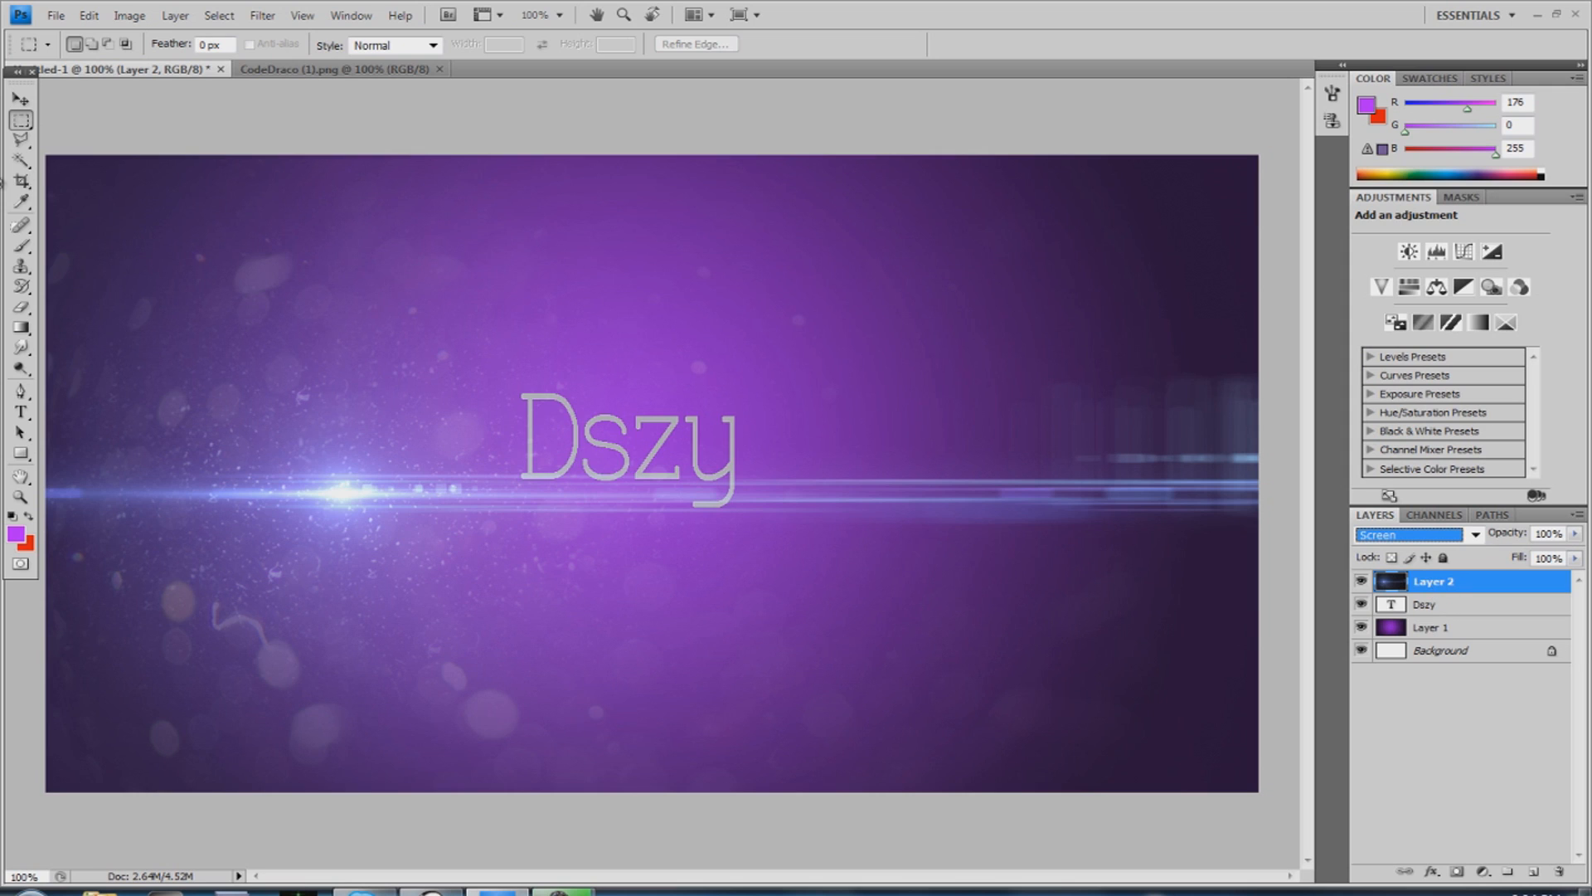
Select the Move tool to reposition the flare layer
{"action": "left_click", "coordinate": [17, 101]}
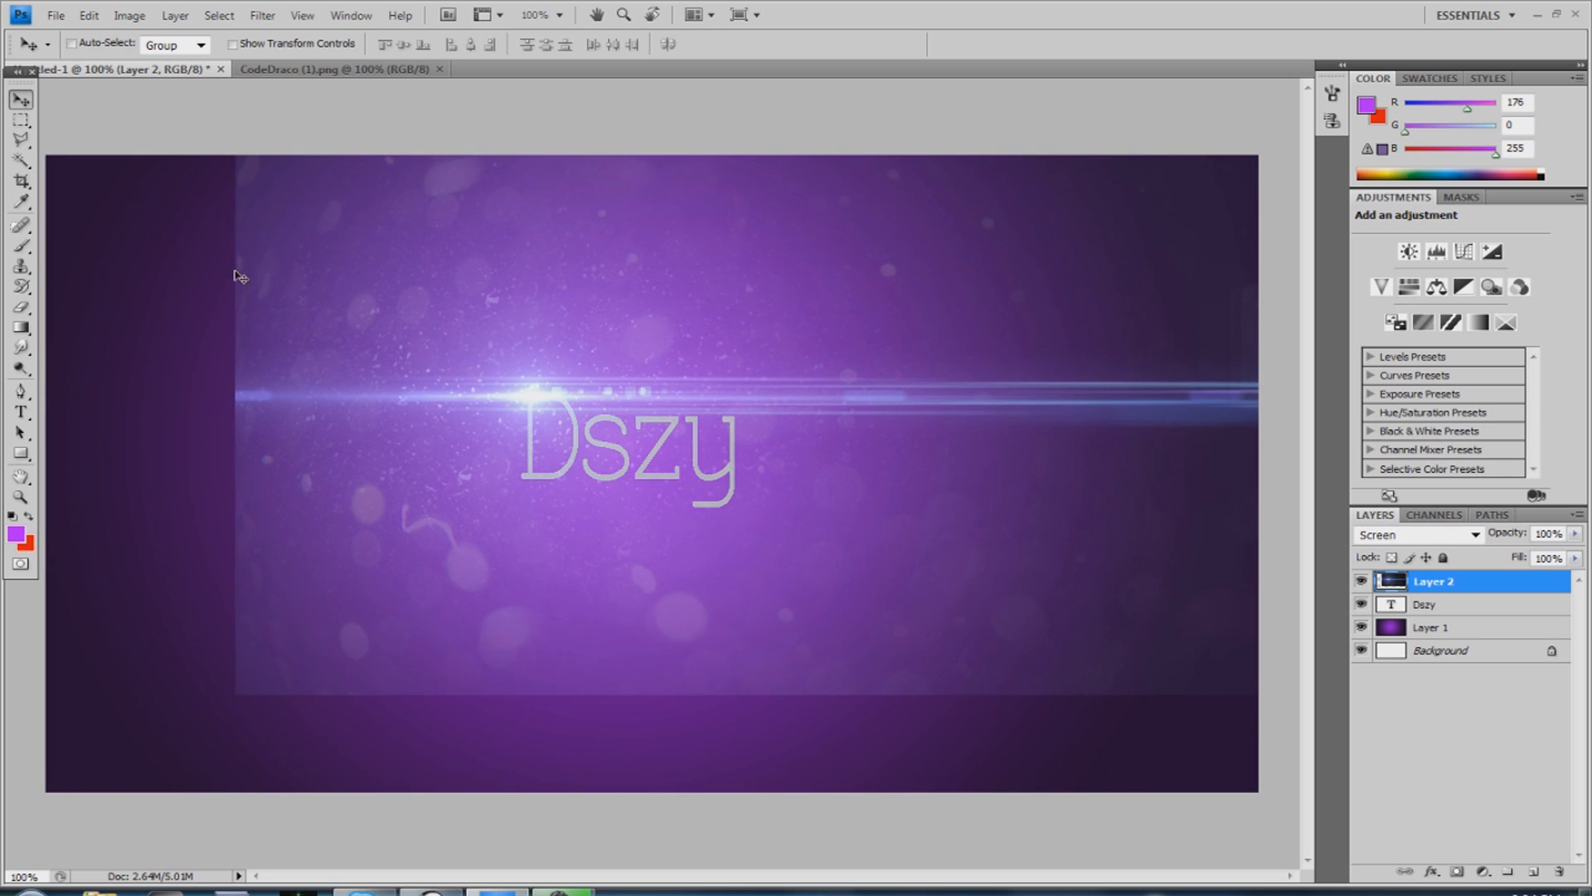
{"action": "mouse_move", "coordinate": [221, 713]}
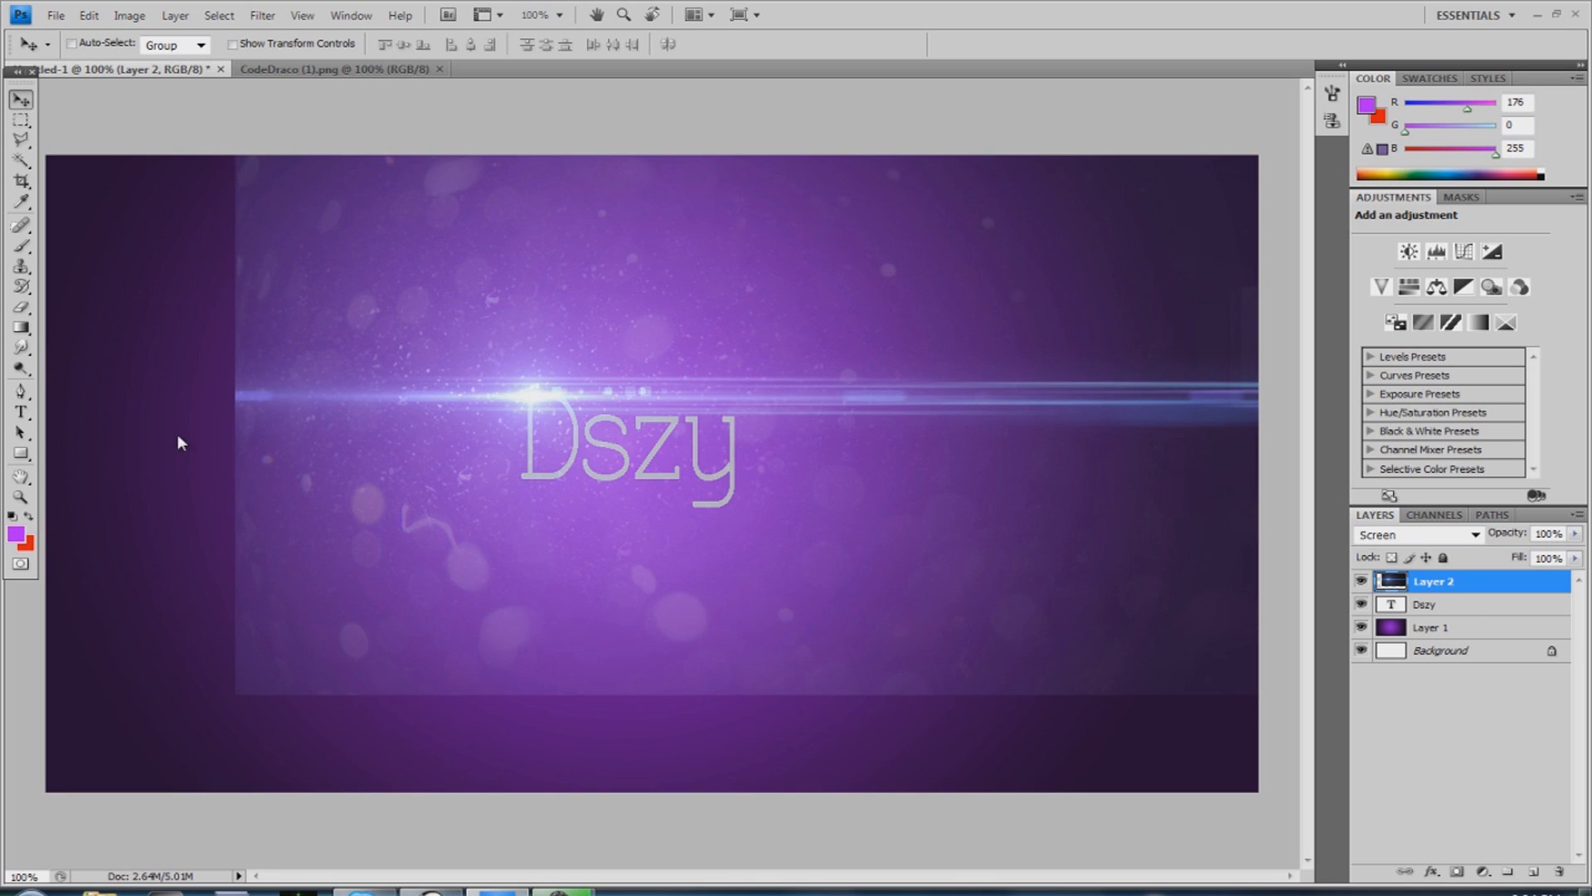
Pick the Eraser tool with a large soft brush over the flare layer
{"action": "left_click", "coordinate": [20, 306]}
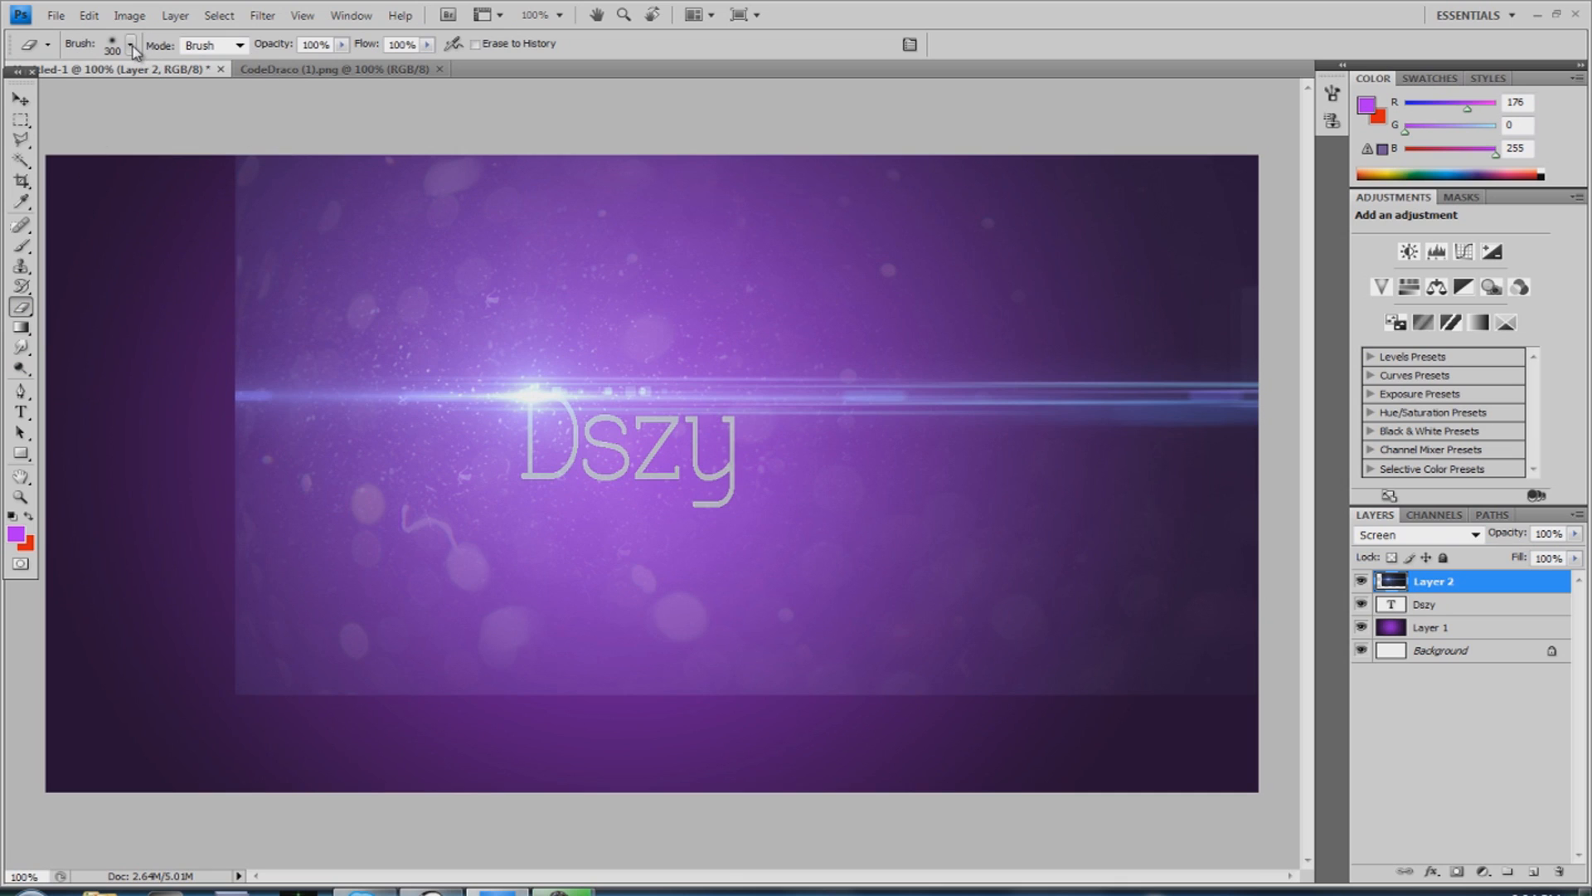
{"action": "left_click", "coordinate": [131, 49]}
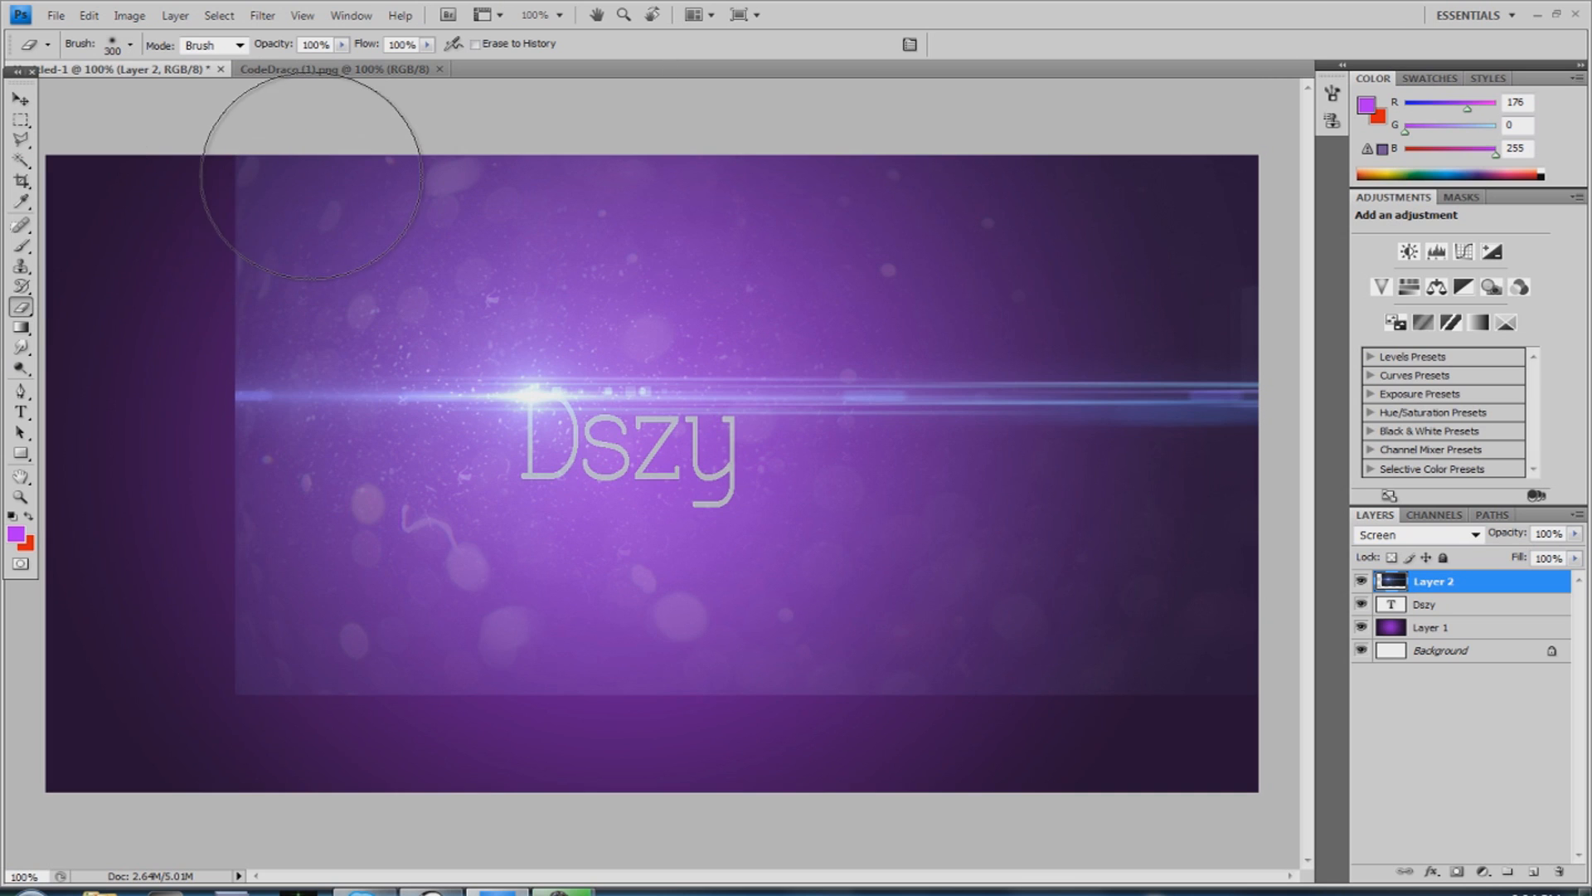
{"action": "mouse_move", "coordinate": [282, 193]}
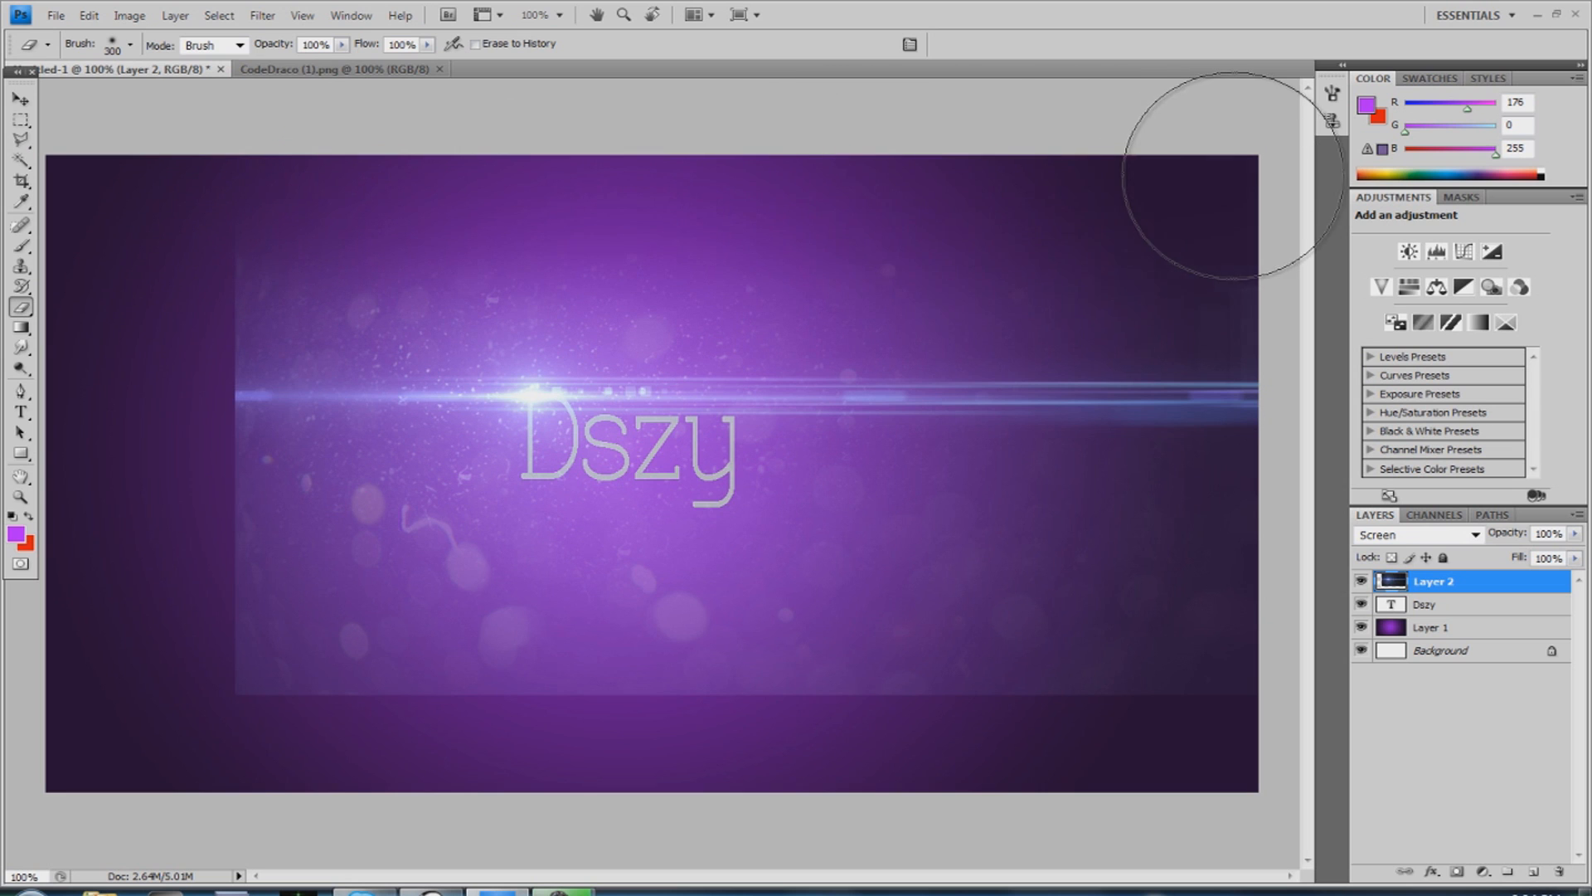
{"action": "mouse_move", "coordinate": [898, 700]}
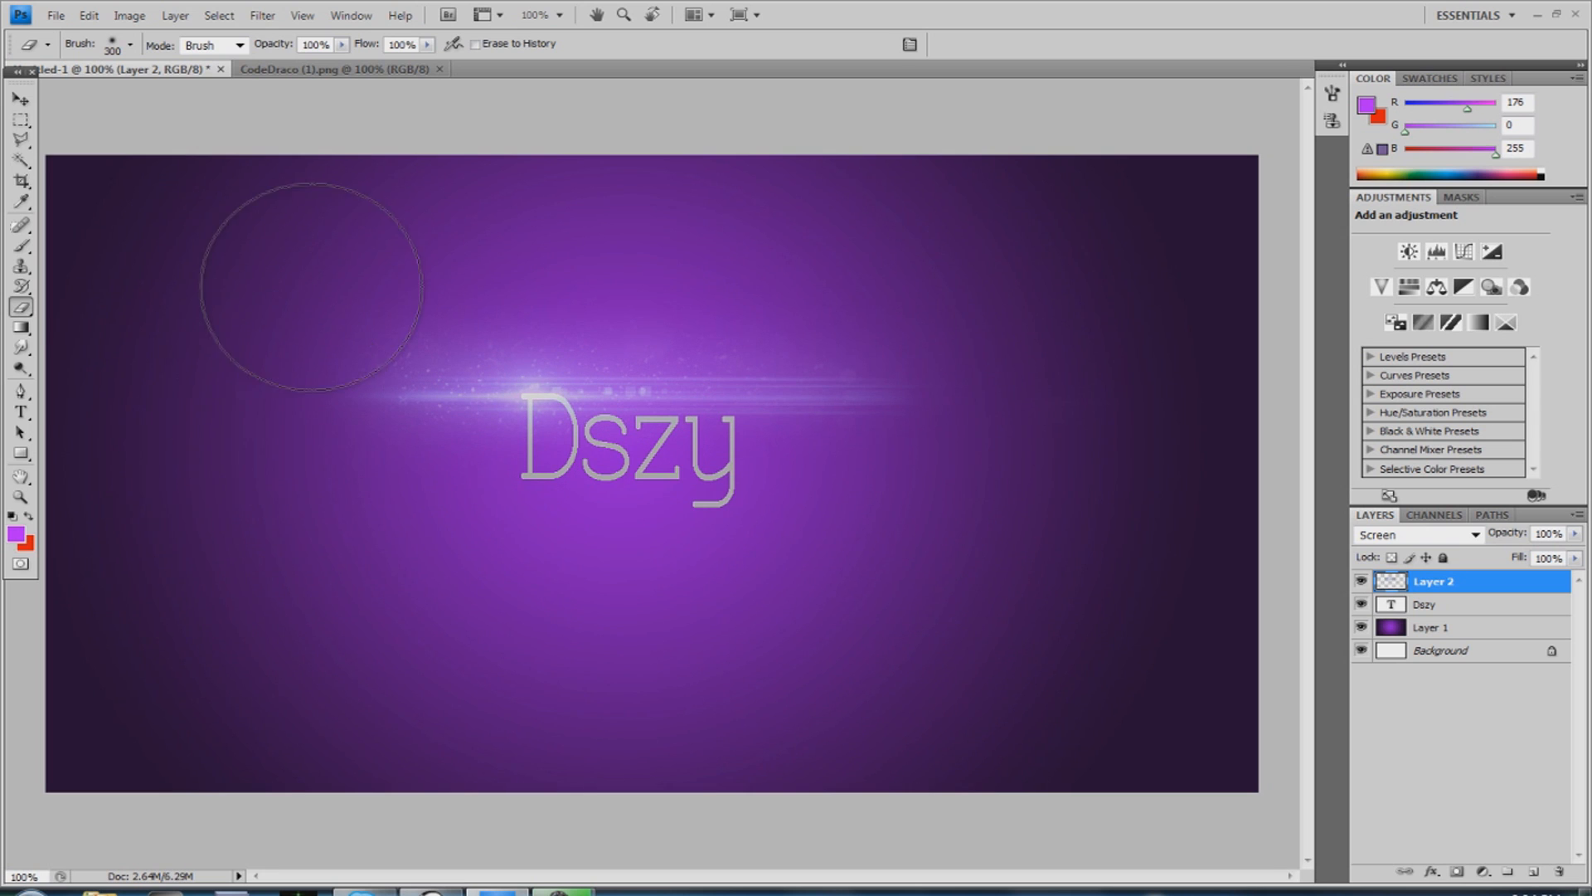
{"action": "mouse_move", "coordinate": [855, 289]}
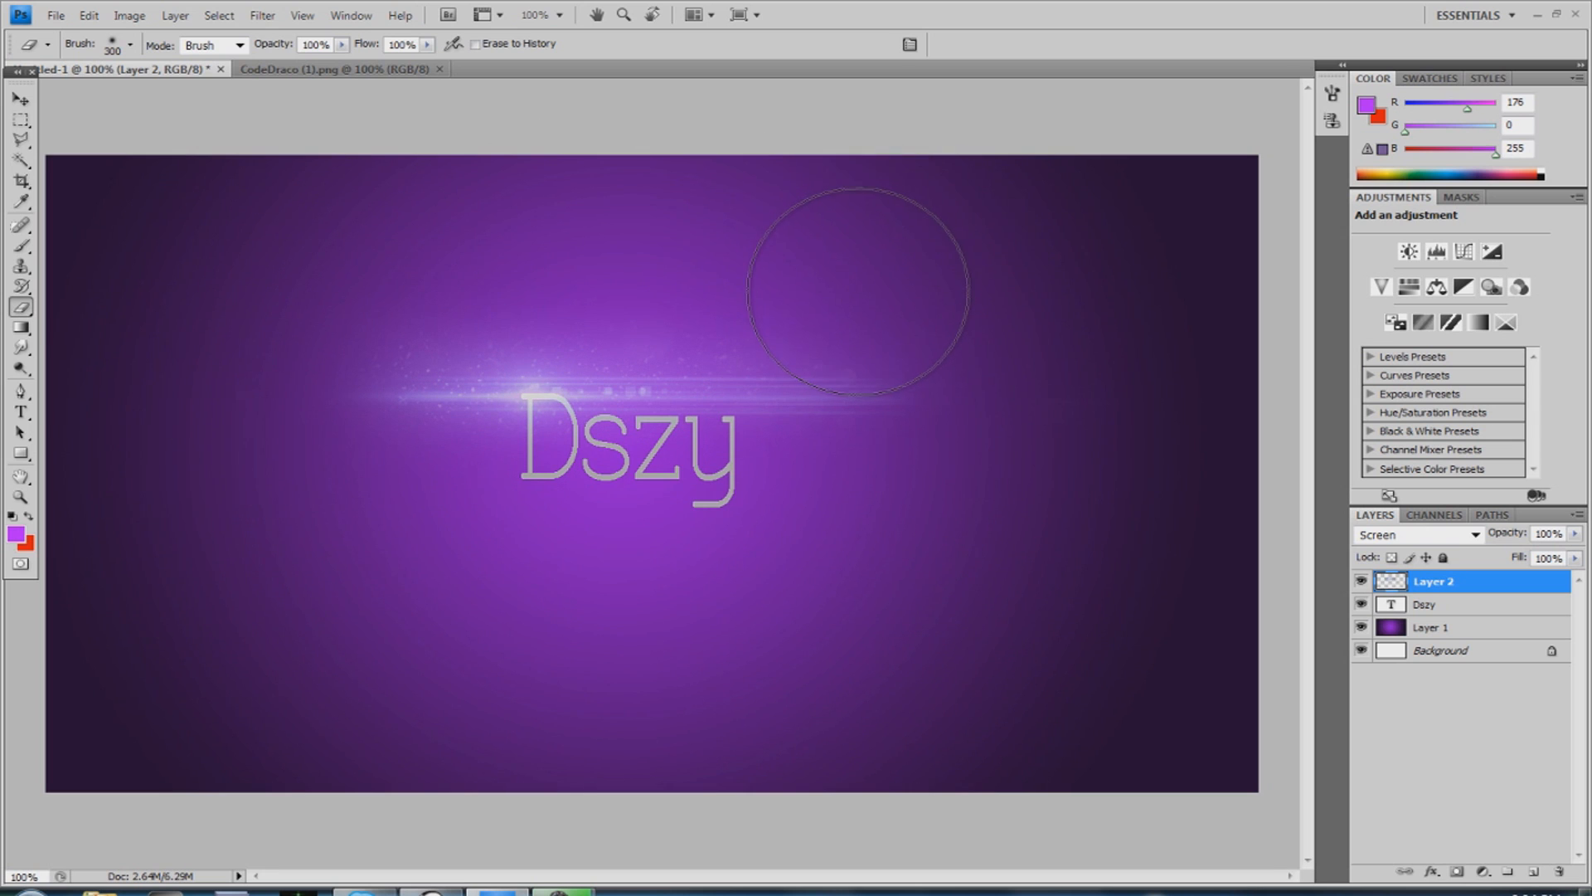
{"action": "mouse_move", "coordinate": [1444, 598]}
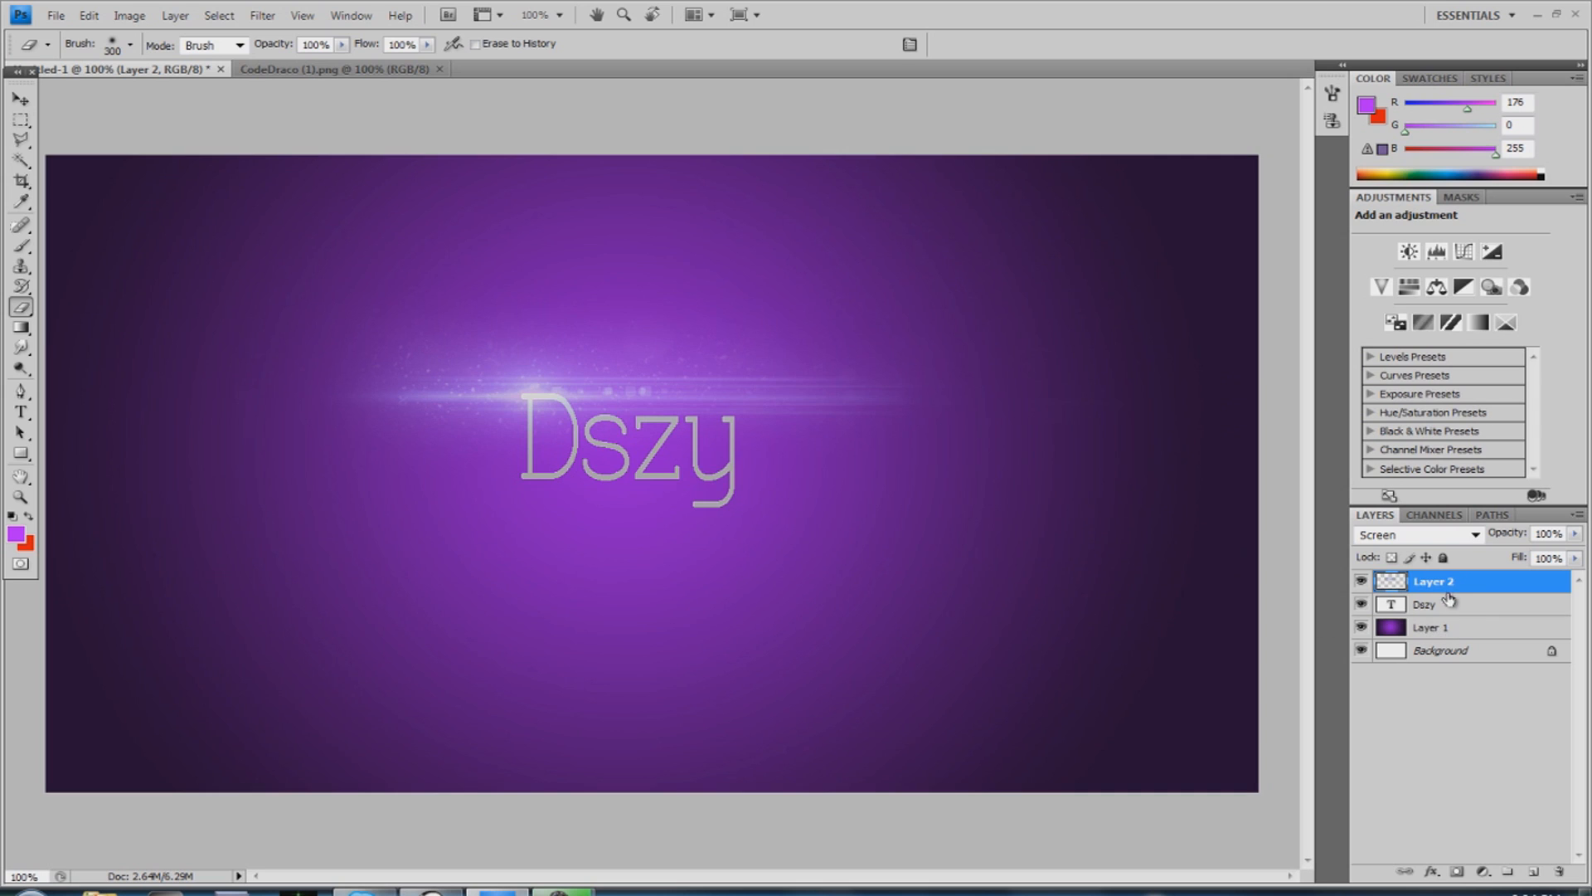
Add a Hue/Saturation adjustment layer and settle the Hue at -93 for a teal-blue banner
{"action": "left_click", "coordinate": [1408, 287]}
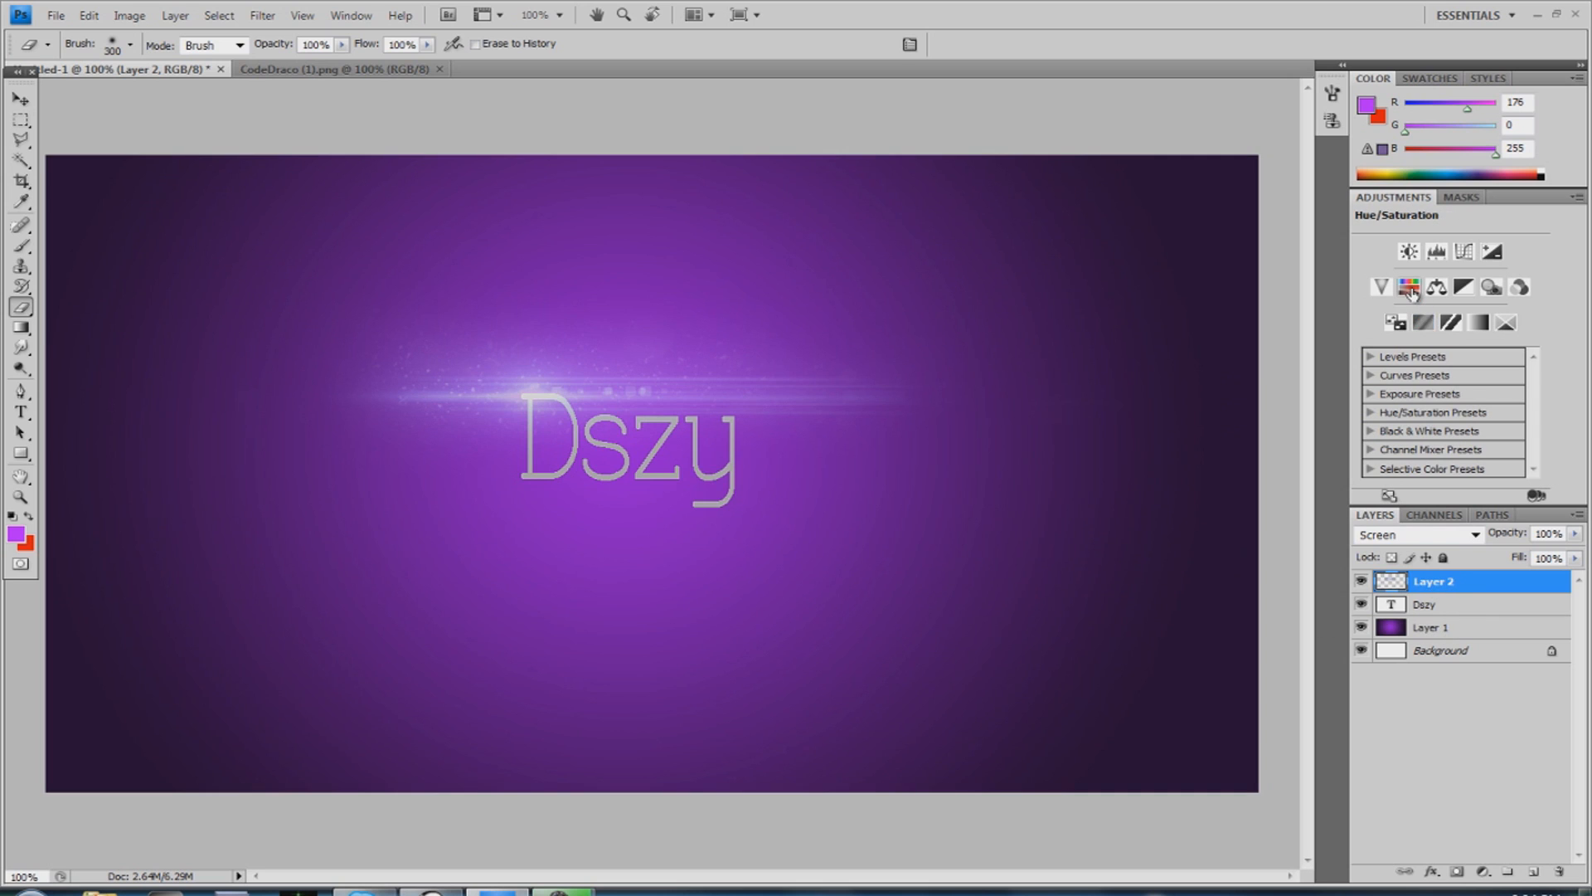
{"action": "mouse_move", "coordinate": [1410, 287]}
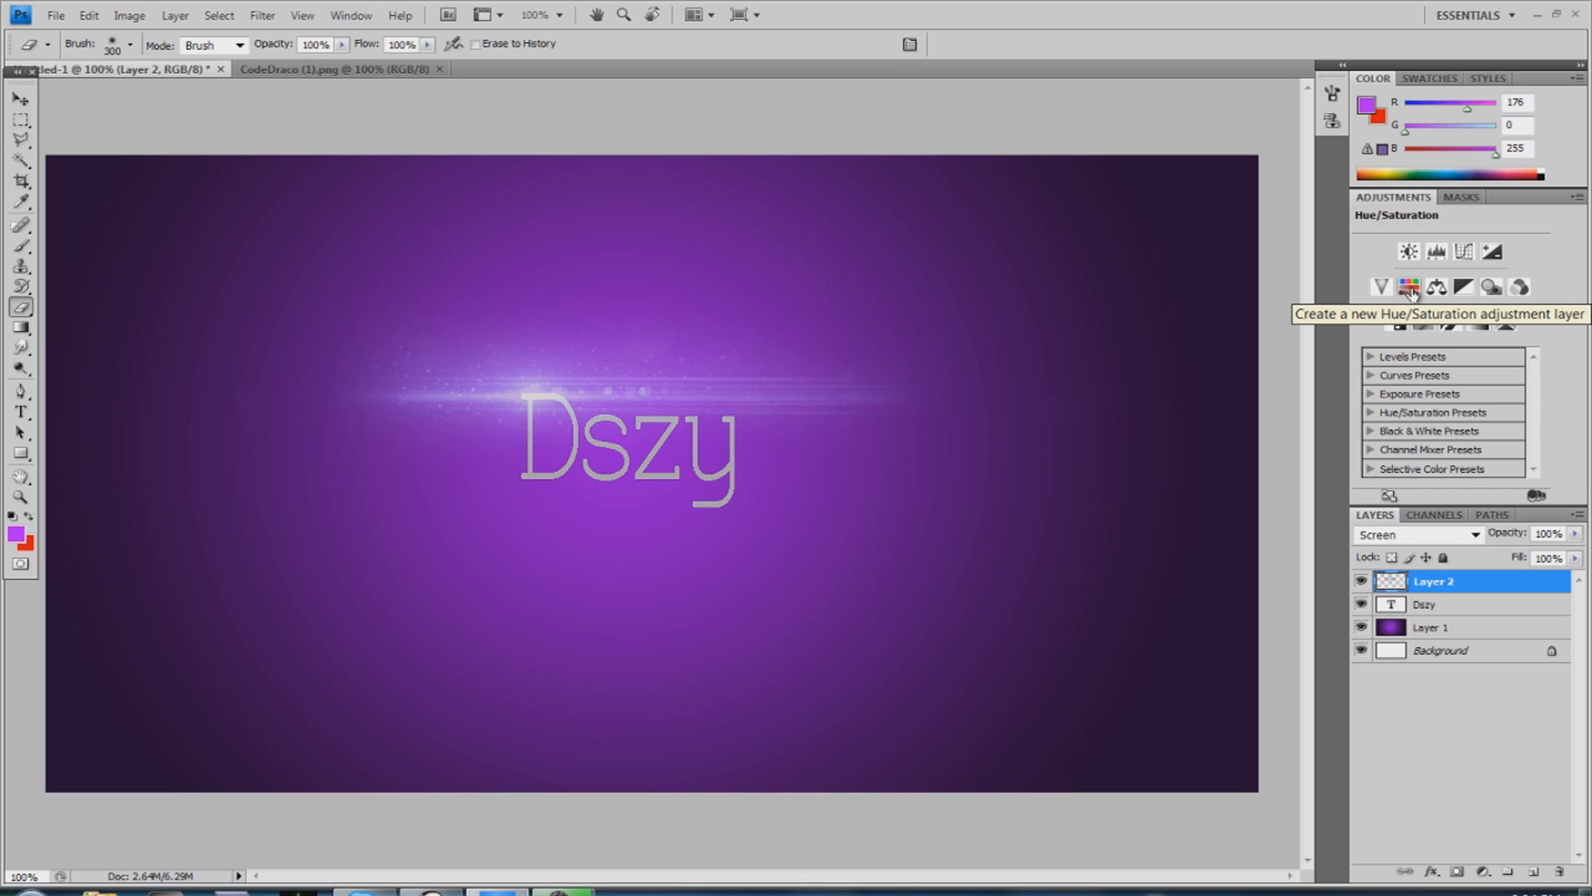
{"action": "left_click", "coordinate": [1408, 285]}
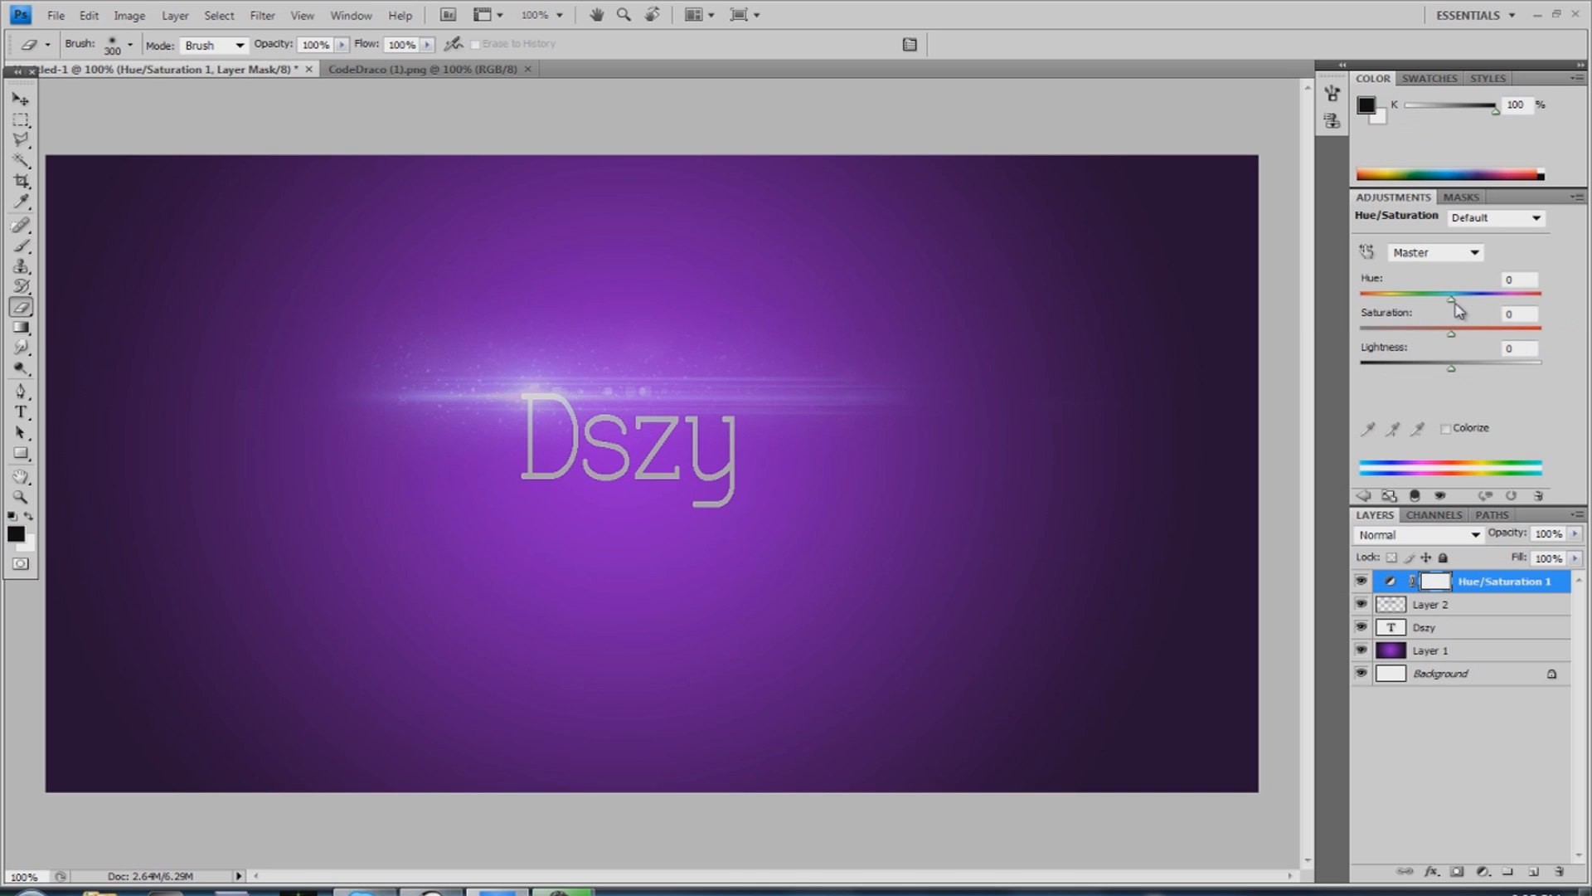
{"action": "left_click_drag", "start_coordinate": [1453, 300], "coordinate": [1437, 300]}
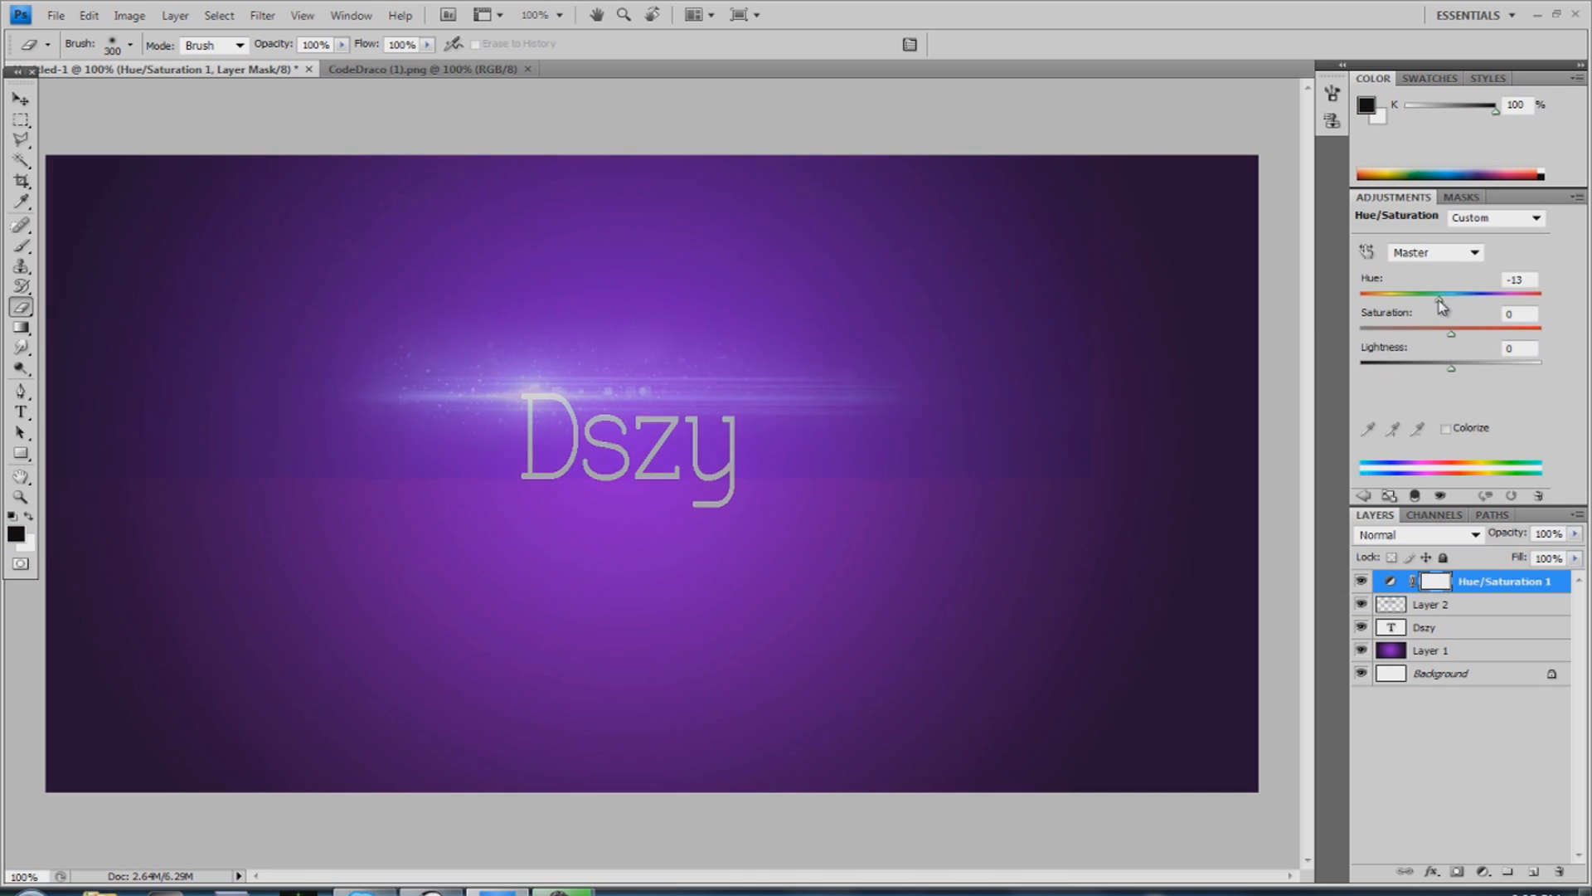
{"action": "left_click_drag", "start_coordinate": [1441, 293], "coordinate": [1360, 294]}
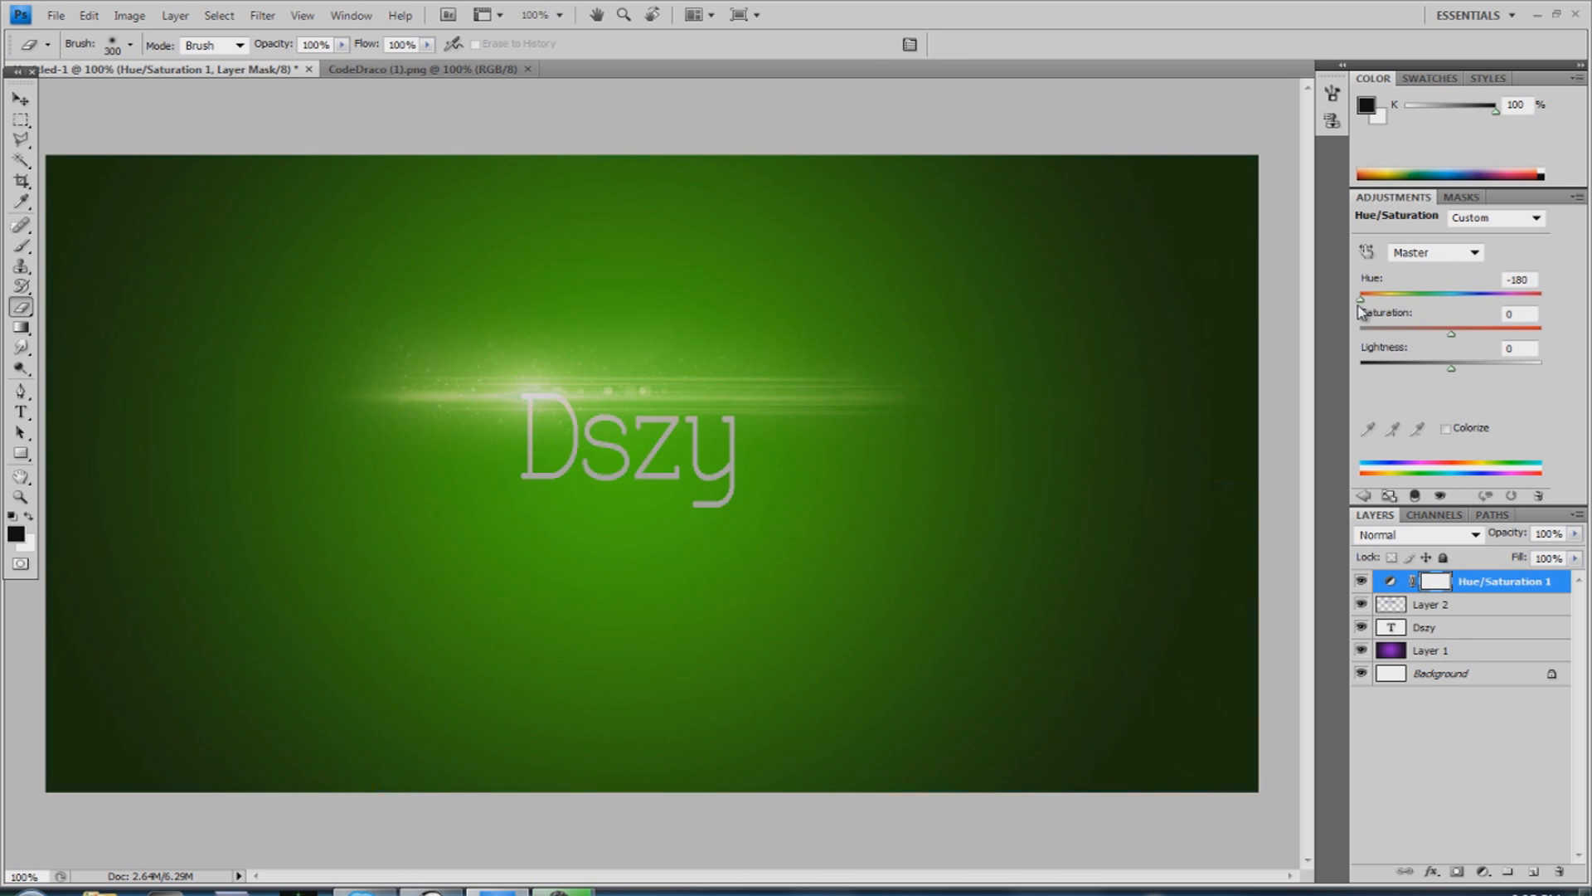
{"action": "left_click_drag", "start_coordinate": [1365, 296], "coordinate": [1440, 296]}
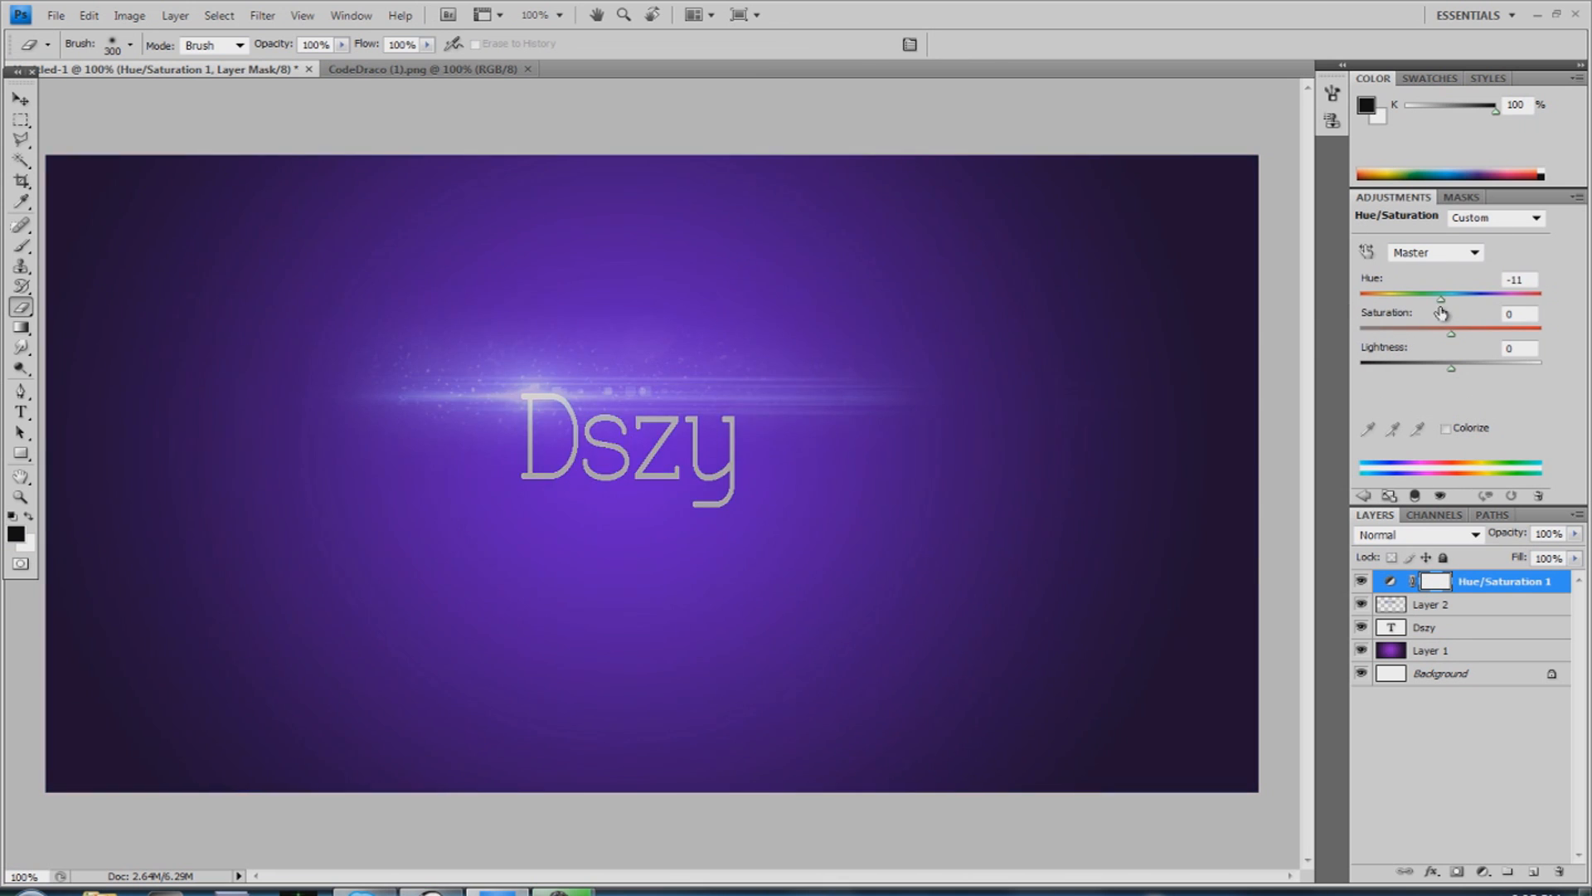
{"action": "left_click_drag", "start_coordinate": [1440, 297], "coordinate": [1392, 297]}
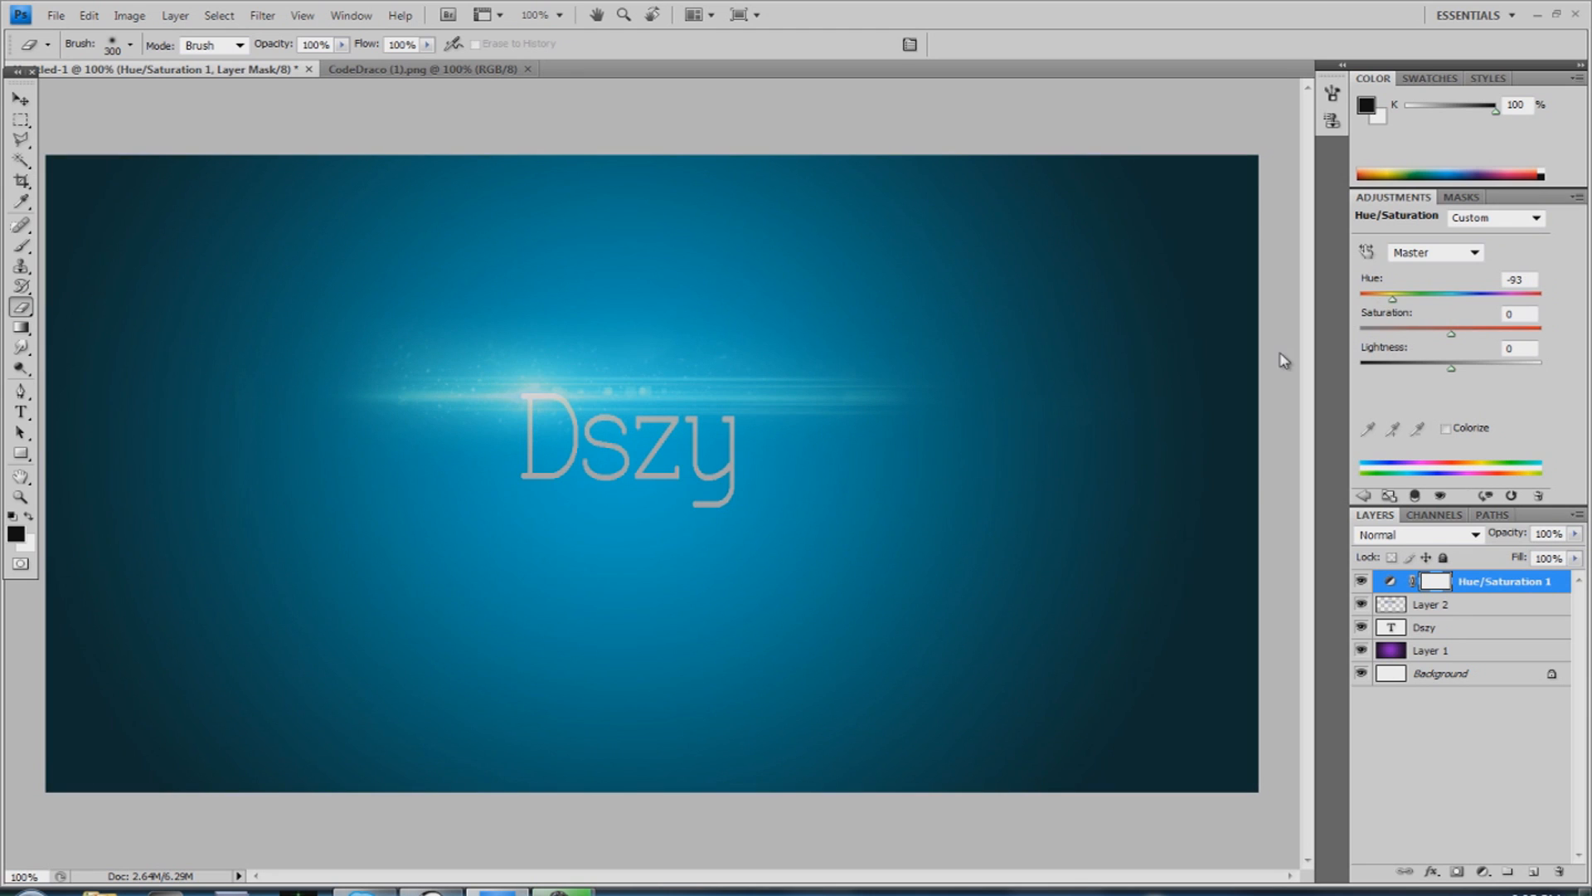
Clip the Hue/Saturation layer to the flare and set Hue to +90, tinting the streak pink
{"action": "right_click", "coordinate": [1503, 581]}
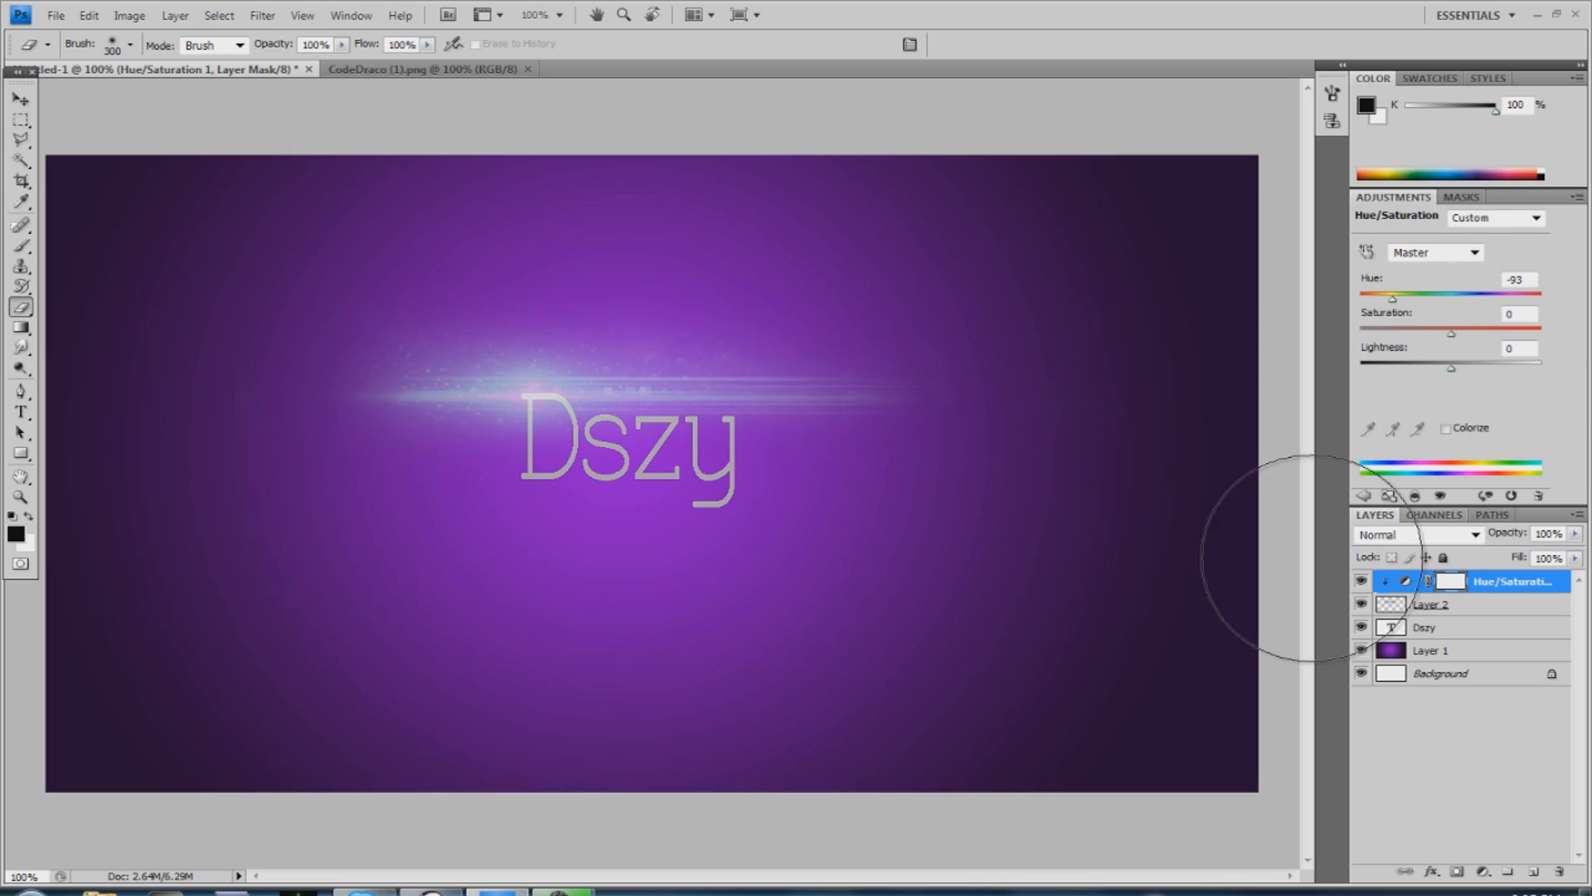
{"action": "left_click_drag", "start_coordinate": [1392, 297], "coordinate": [1397, 297]}
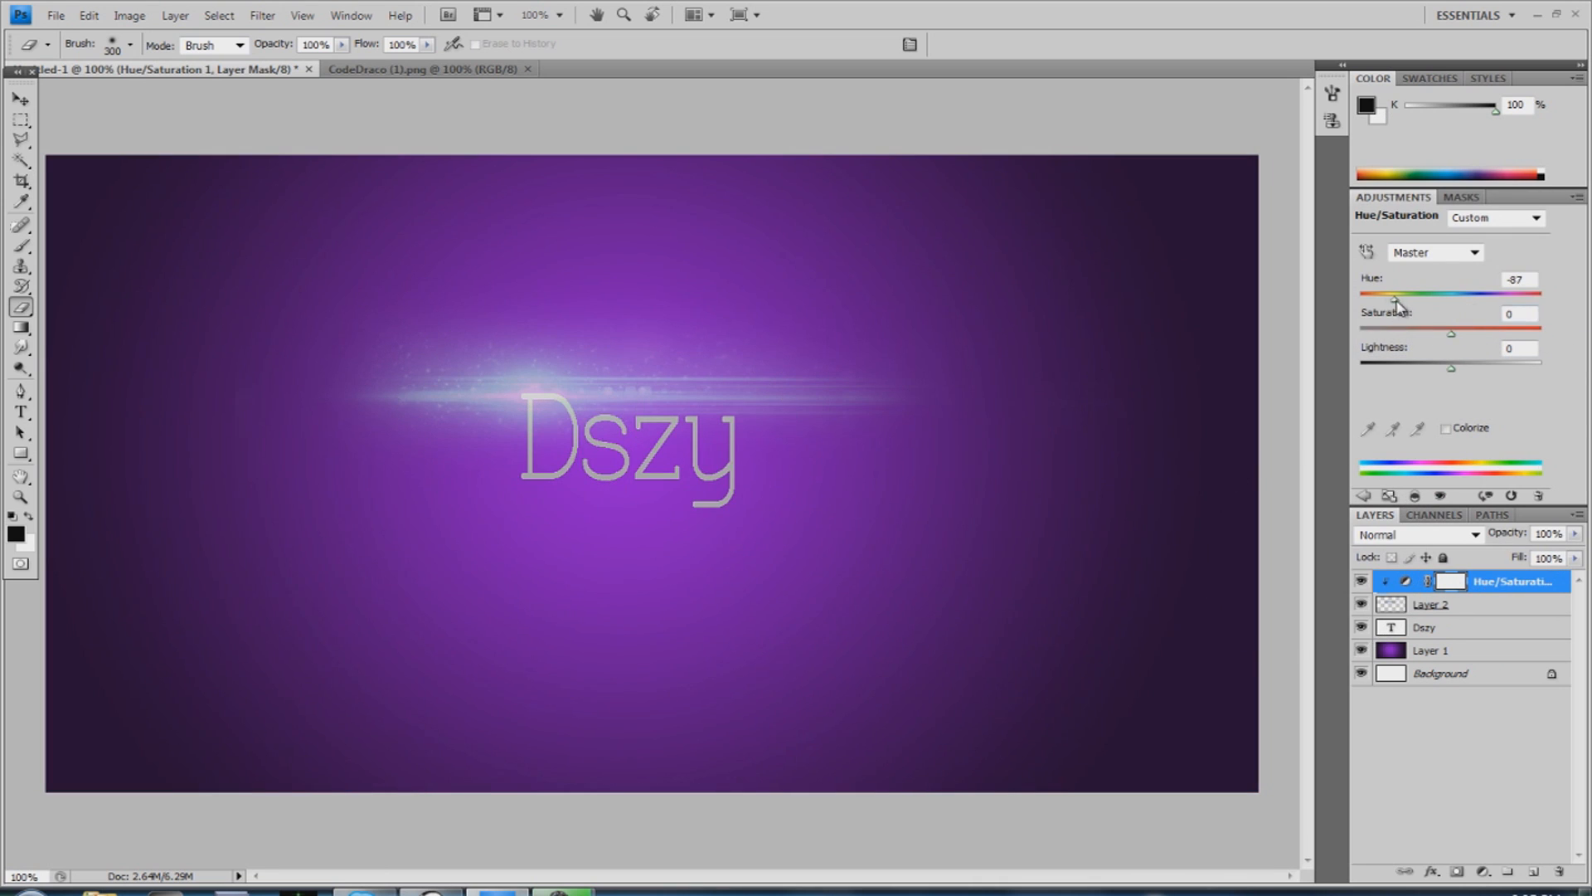
{"action": "left_click_drag", "start_coordinate": [1395, 295], "coordinate": [1533, 296]}
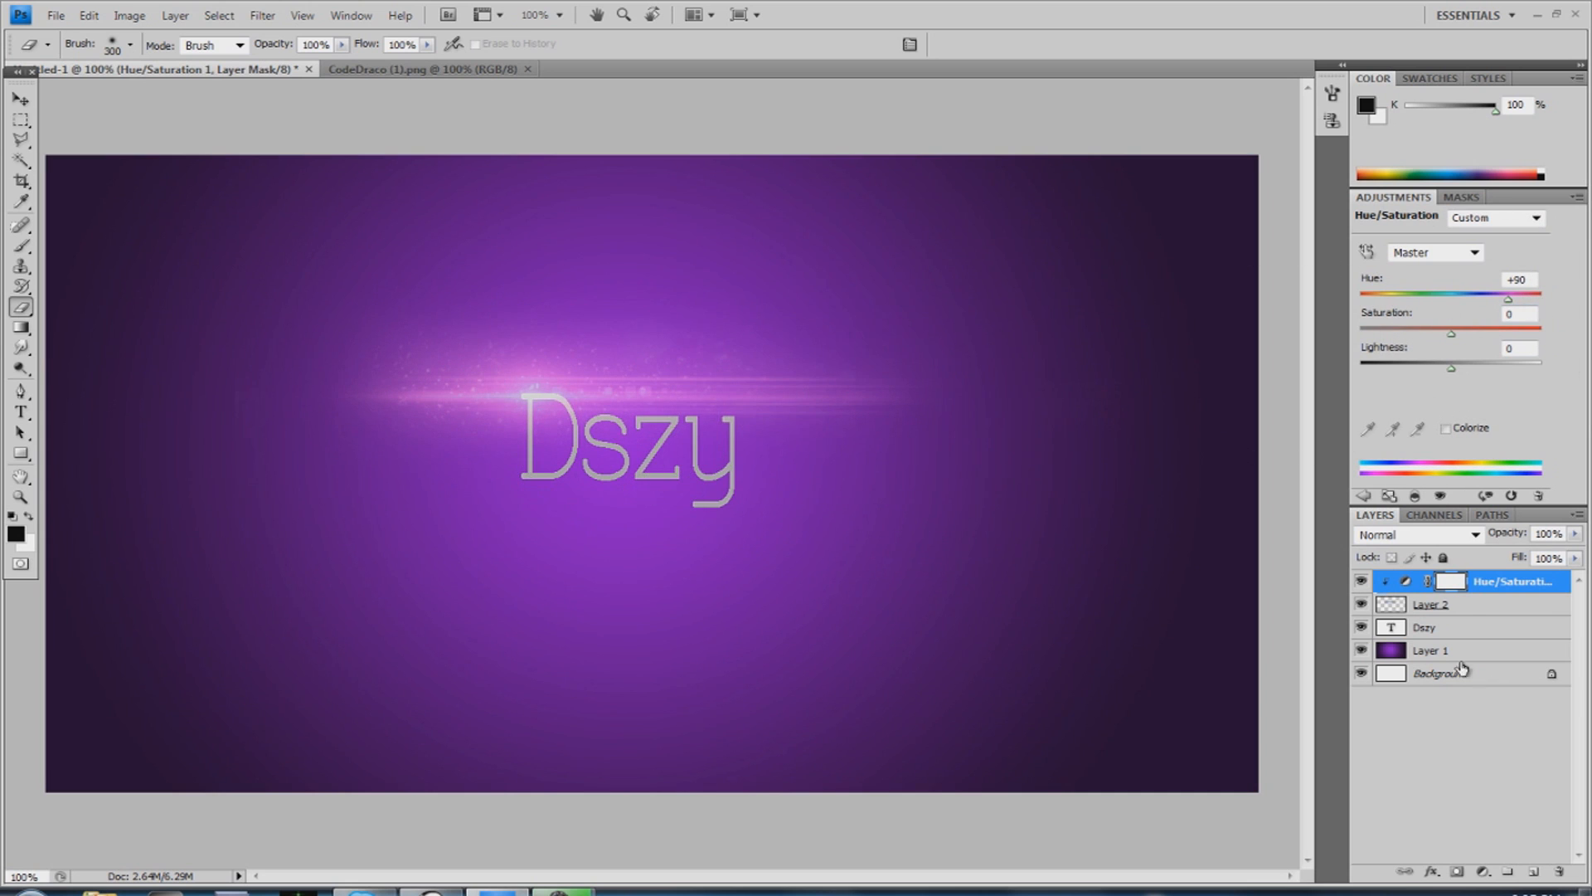
{"action": "mouse_move", "coordinate": [151, 234]}
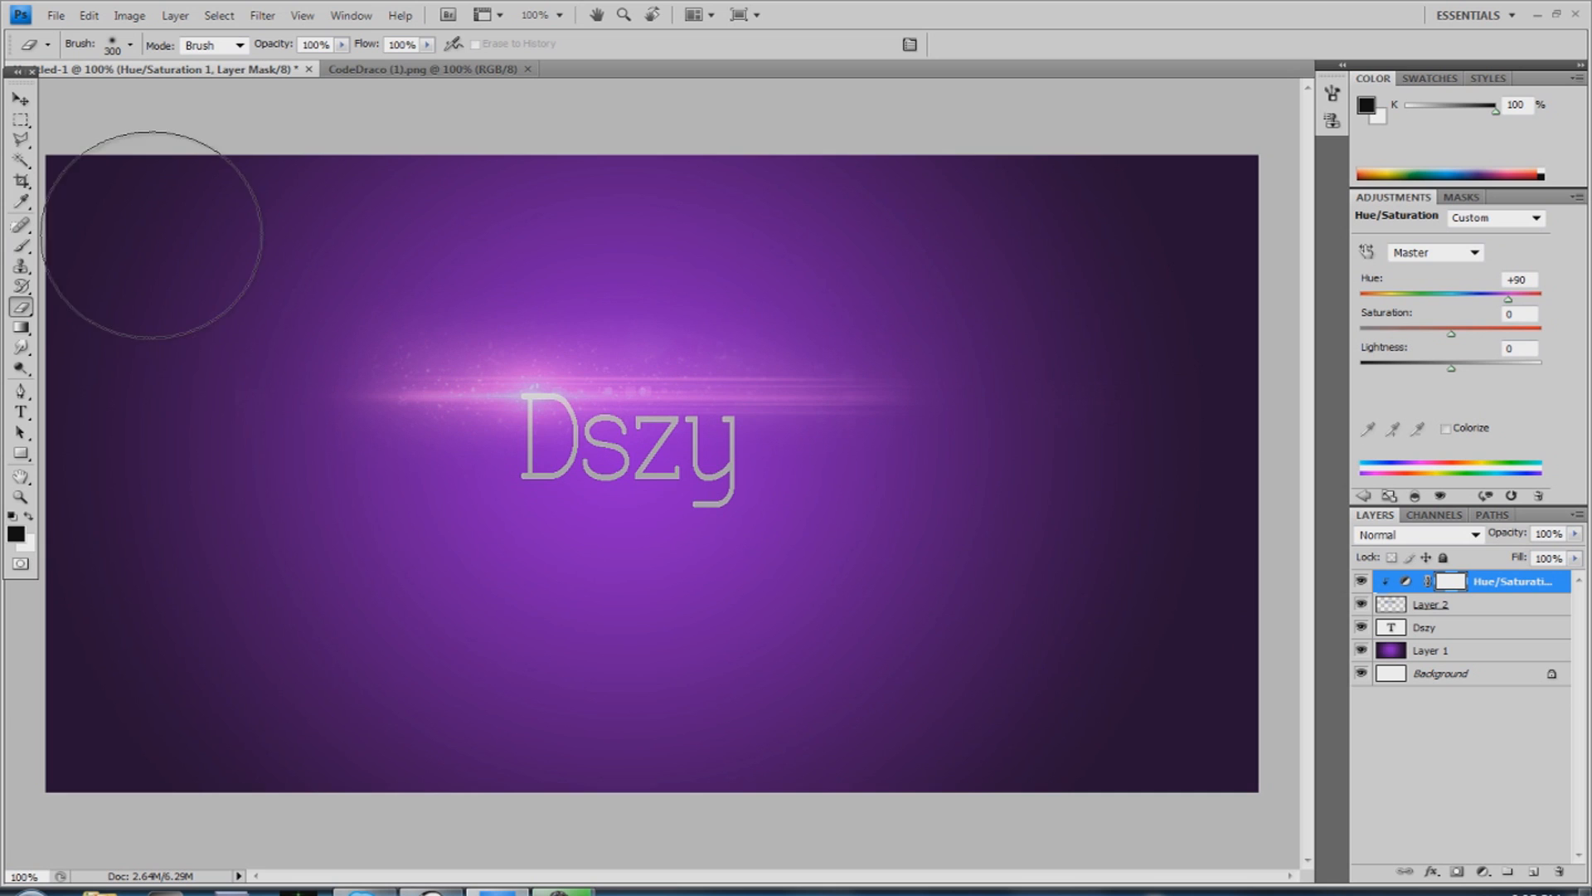
{"action": "mouse_move", "coordinate": [526, 330]}
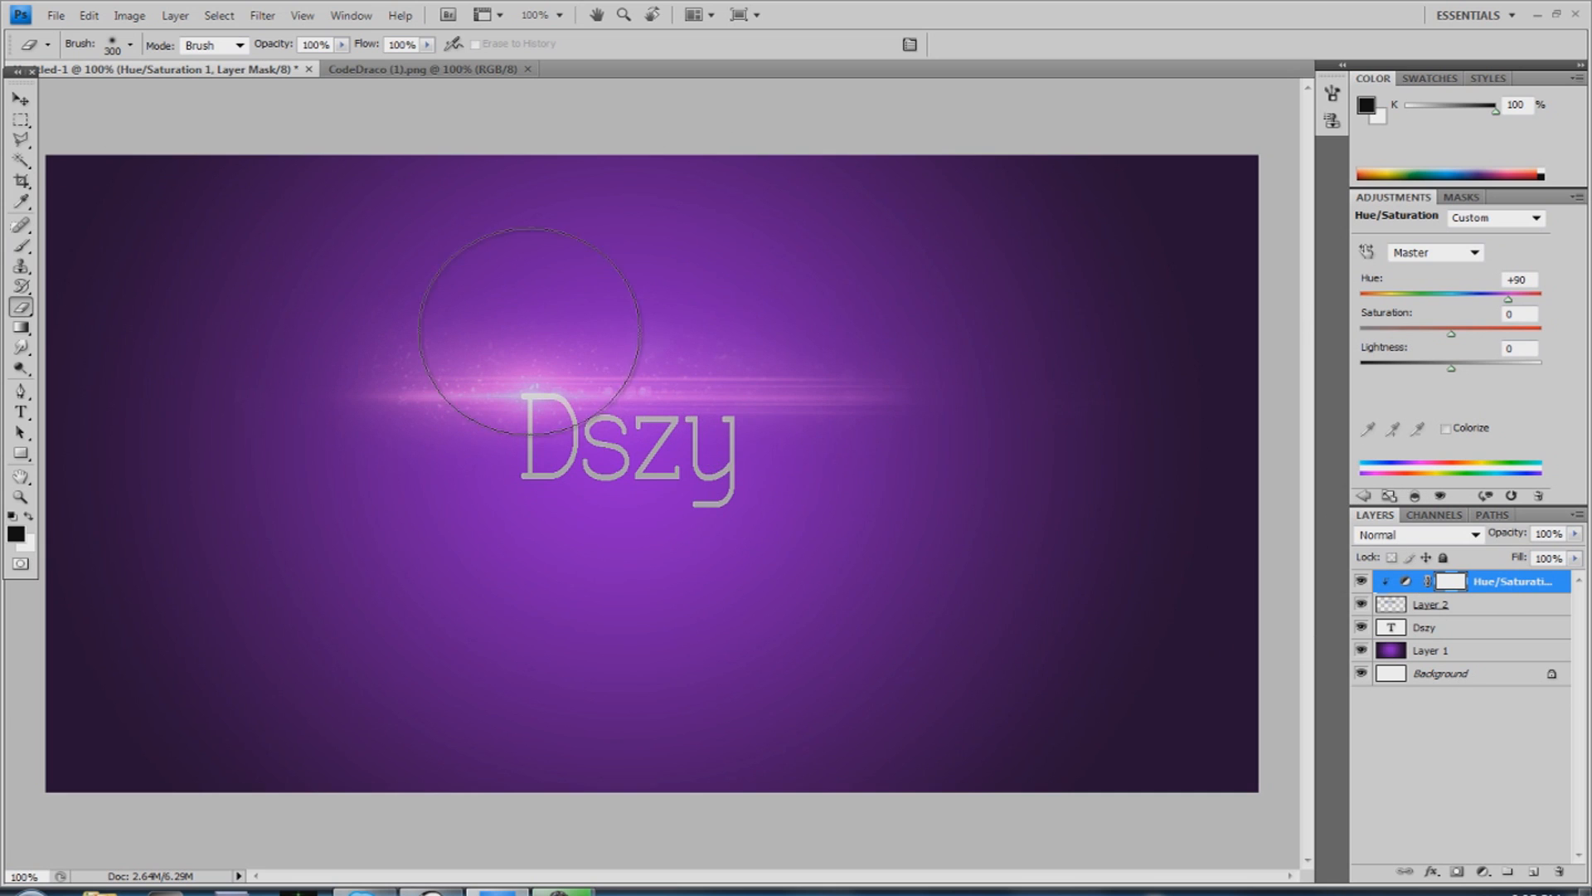
{"action": "mouse_move", "coordinate": [1571, 724]}
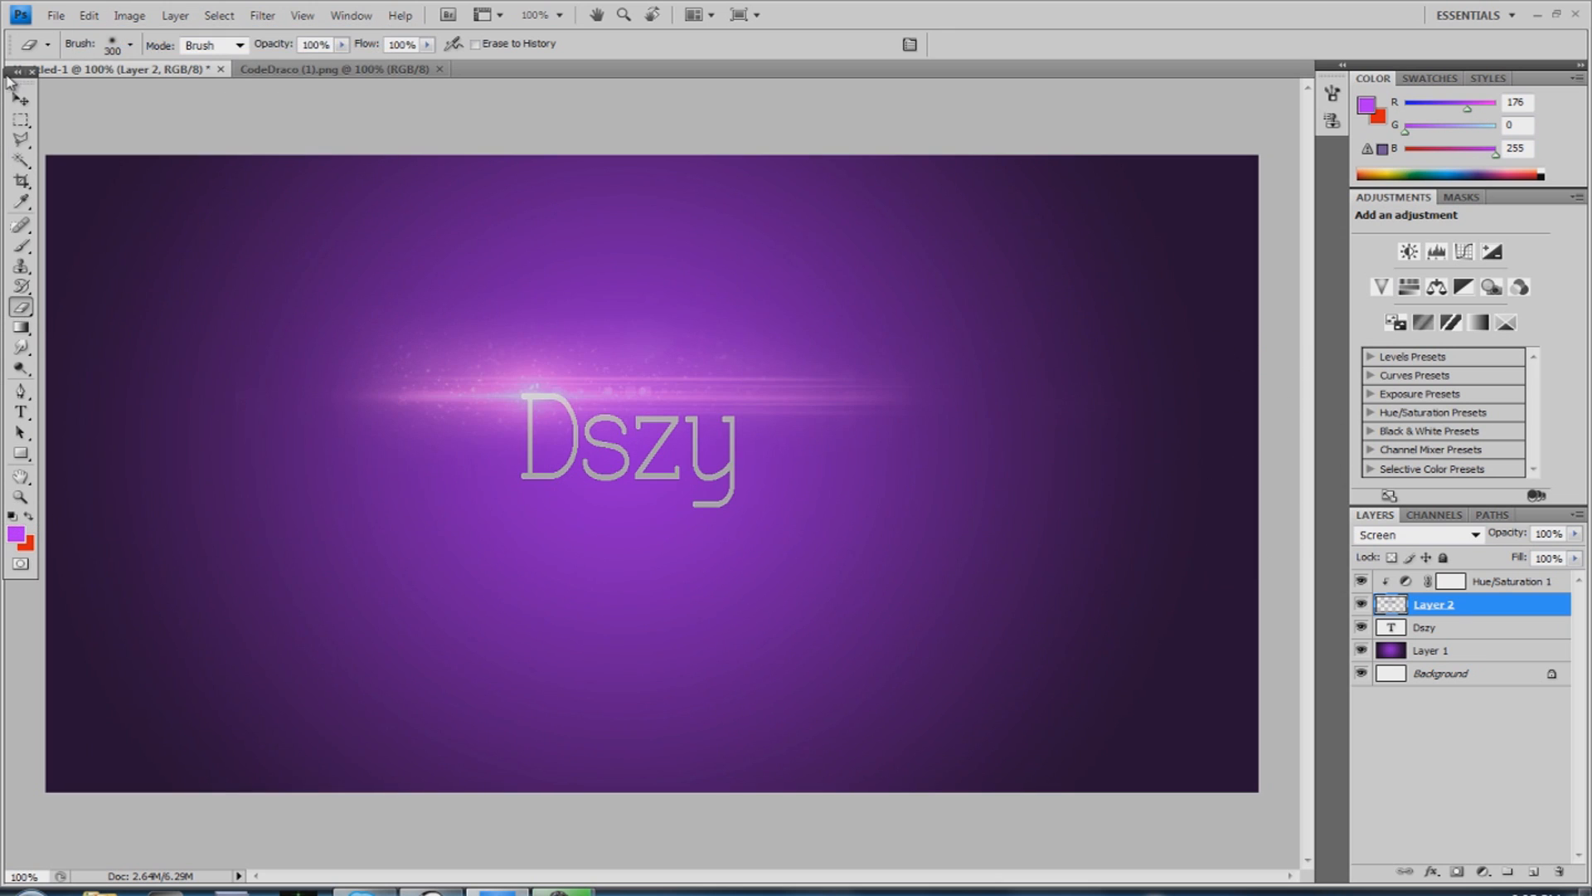
{"action": "left_click", "coordinate": [20, 99]}
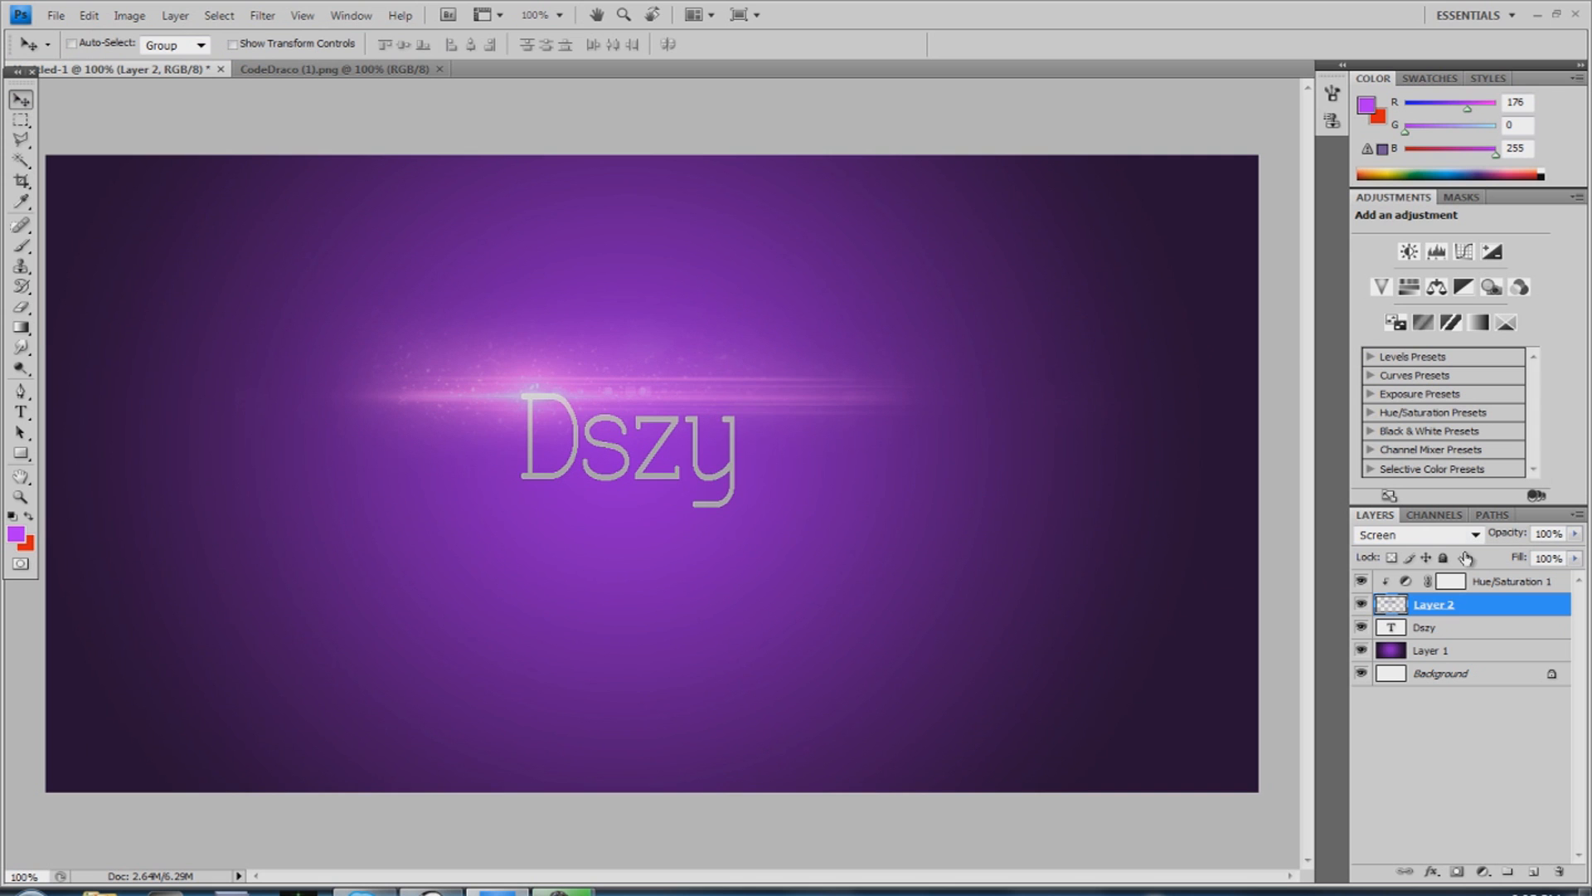
{"action": "mouse_move", "coordinate": [25, 51]}
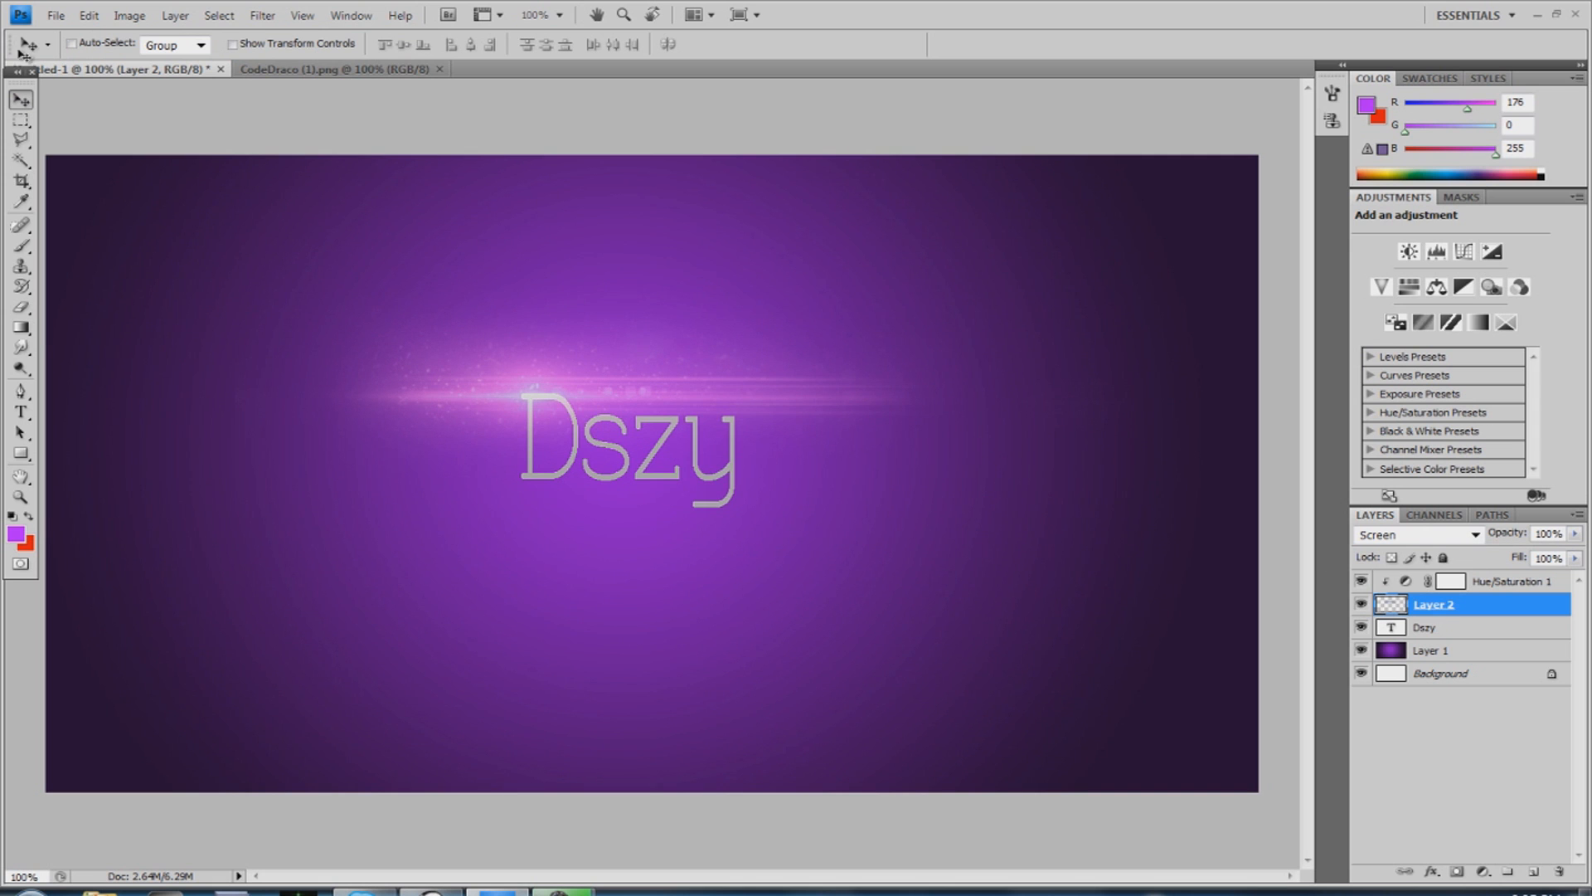